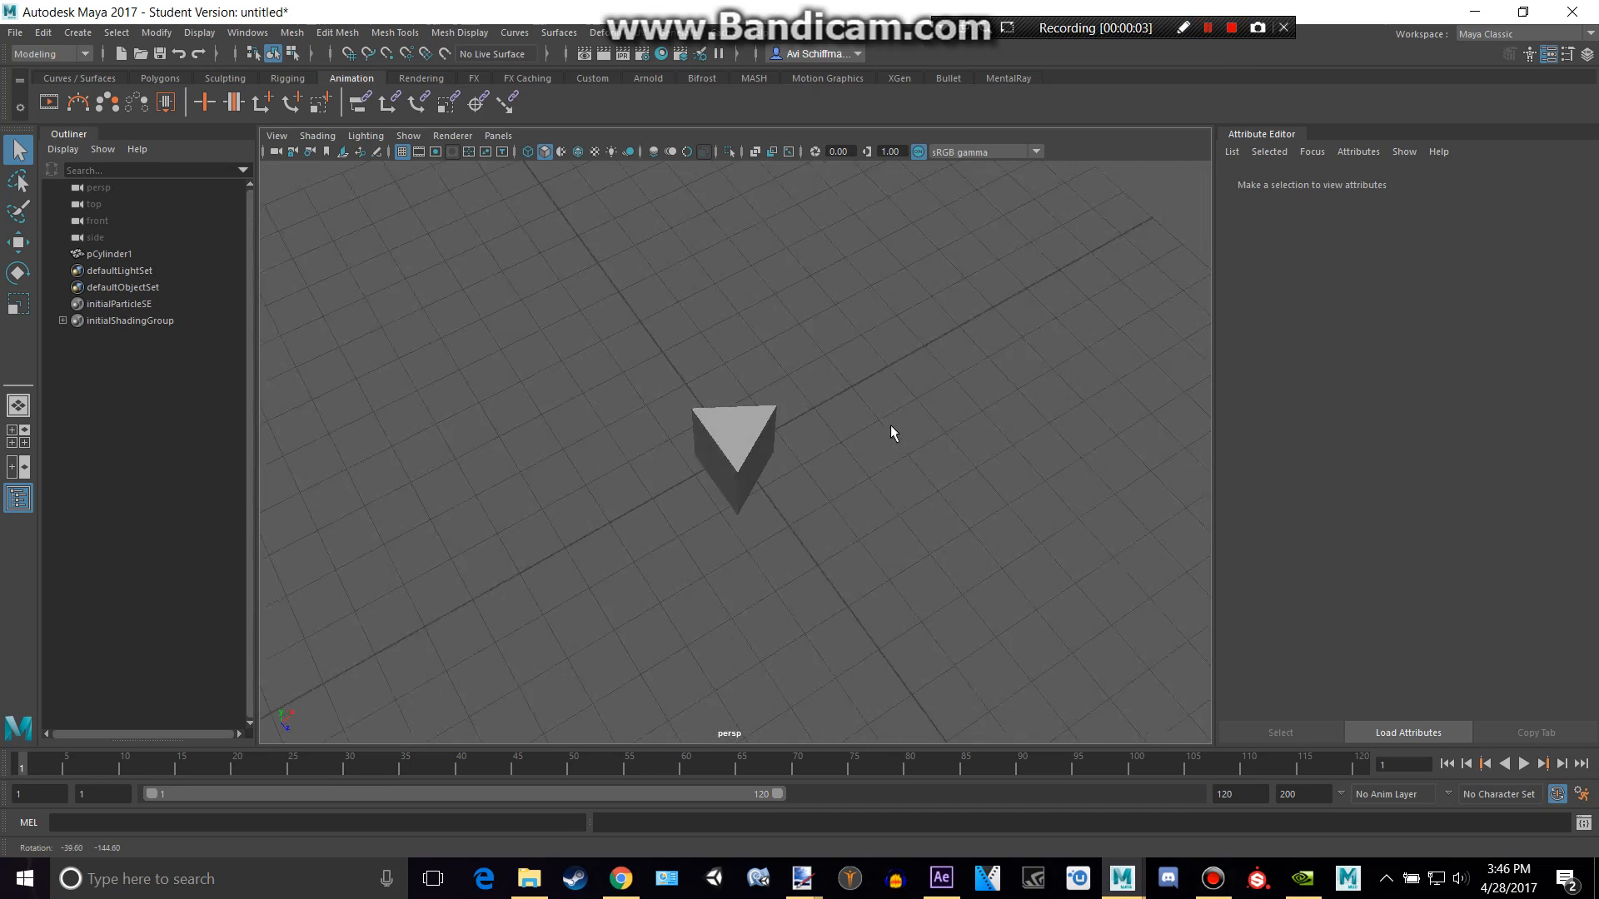
- Orbit around the cylinder and switch the shelf to the Polygons modelling tools
{"action": "left_click_drag", "start_coordinate": [893, 433], "coordinate": [766, 466]}
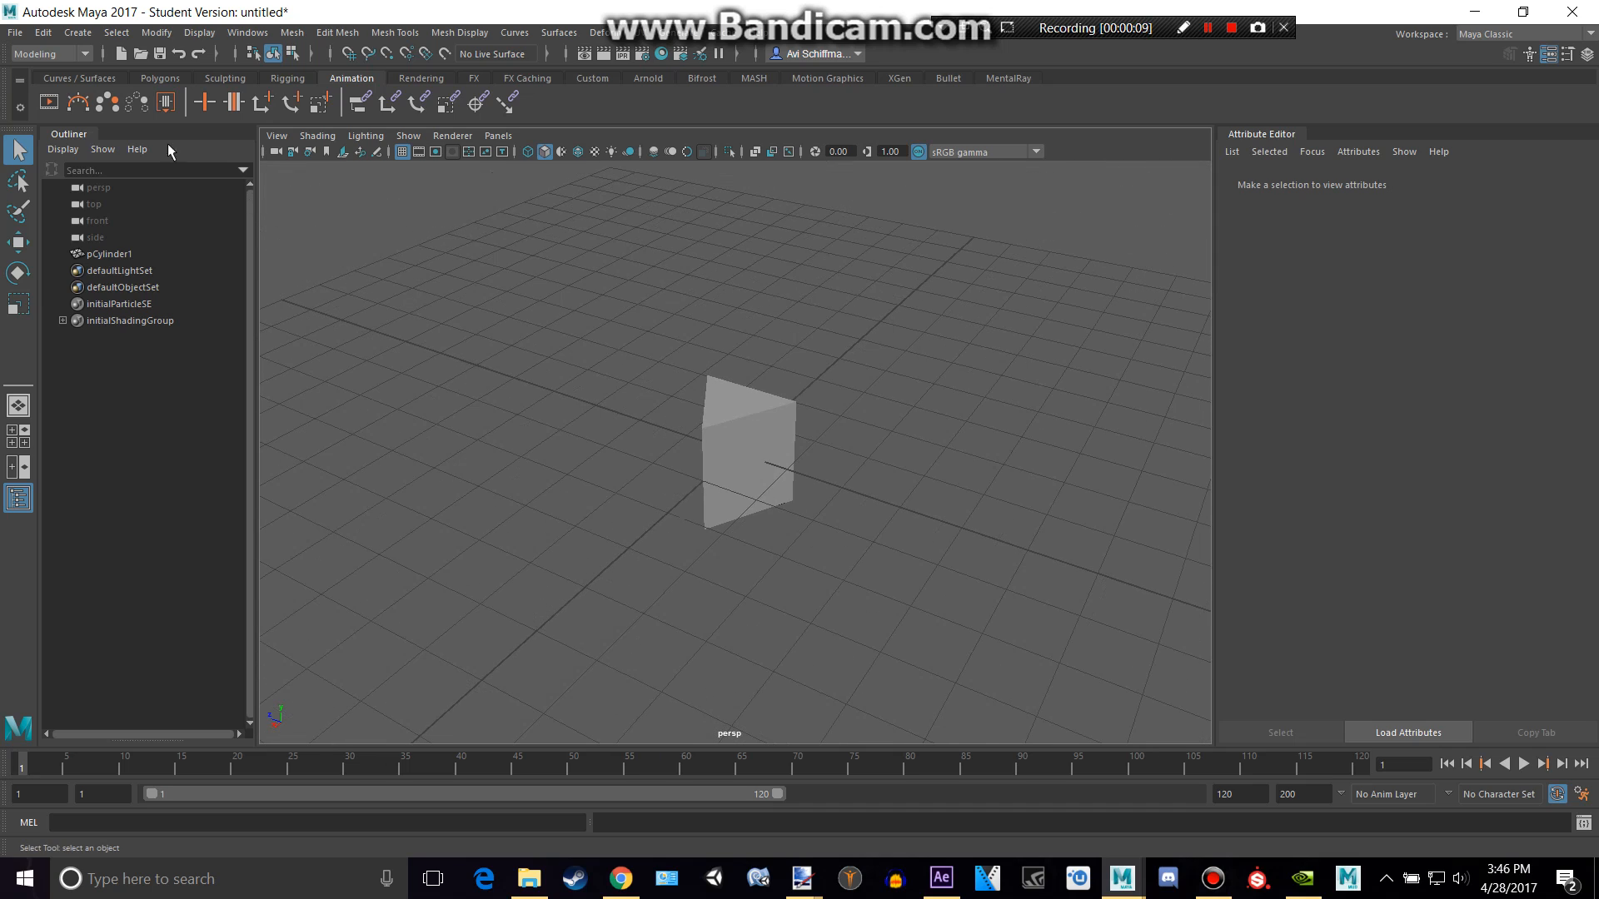
{"action": "left_click", "coordinate": [160, 78]}
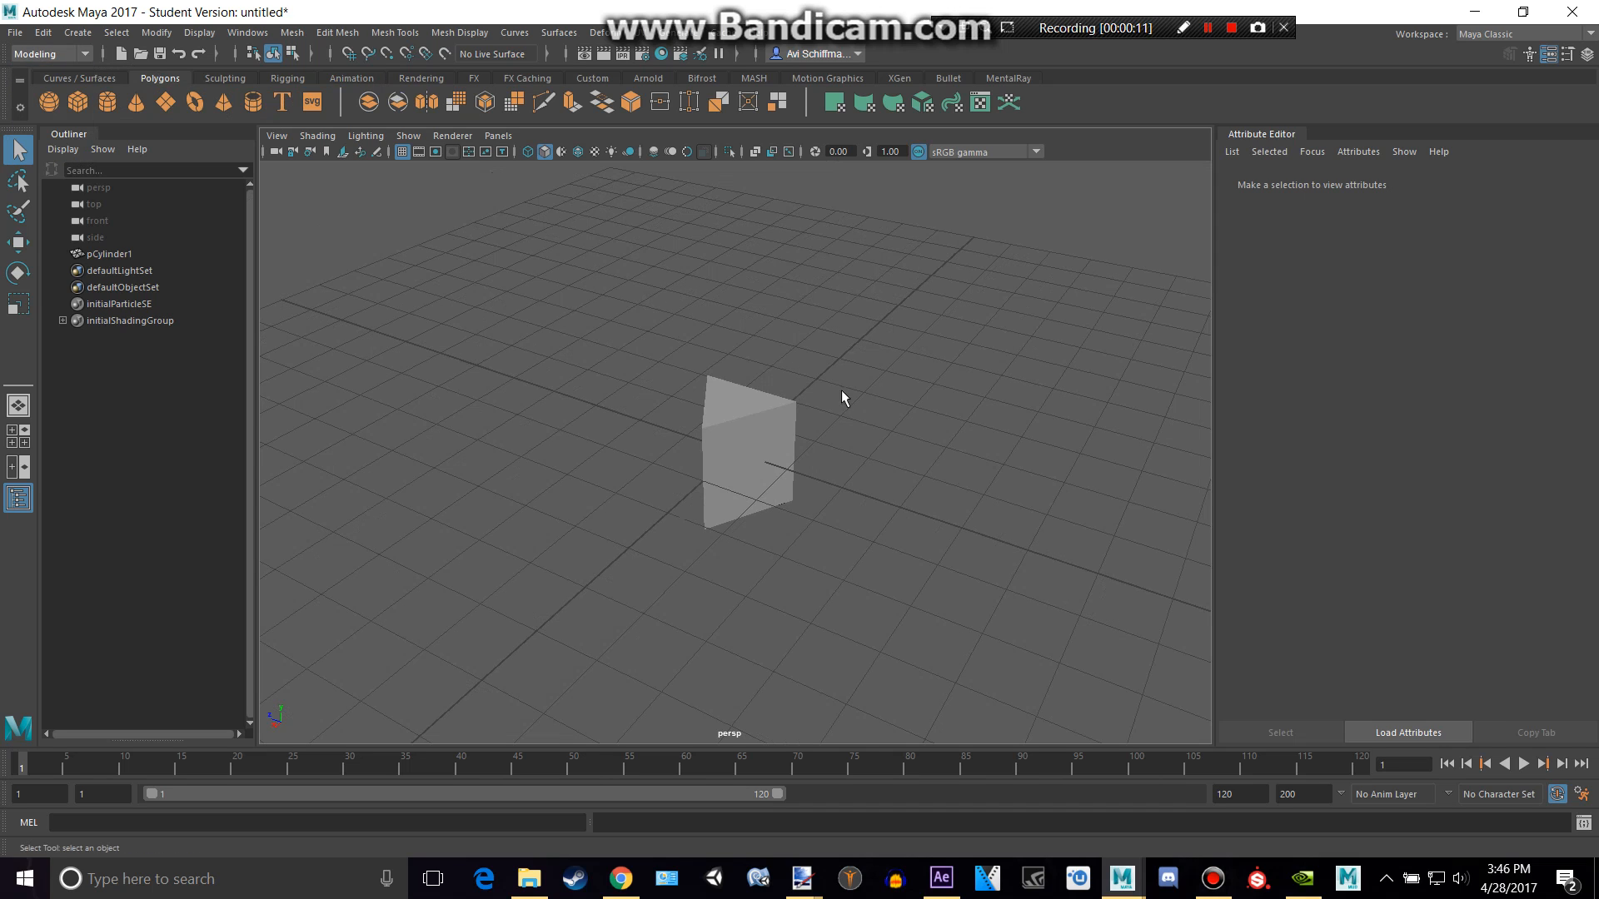
{"action": "left_click", "coordinate": [749, 453]}
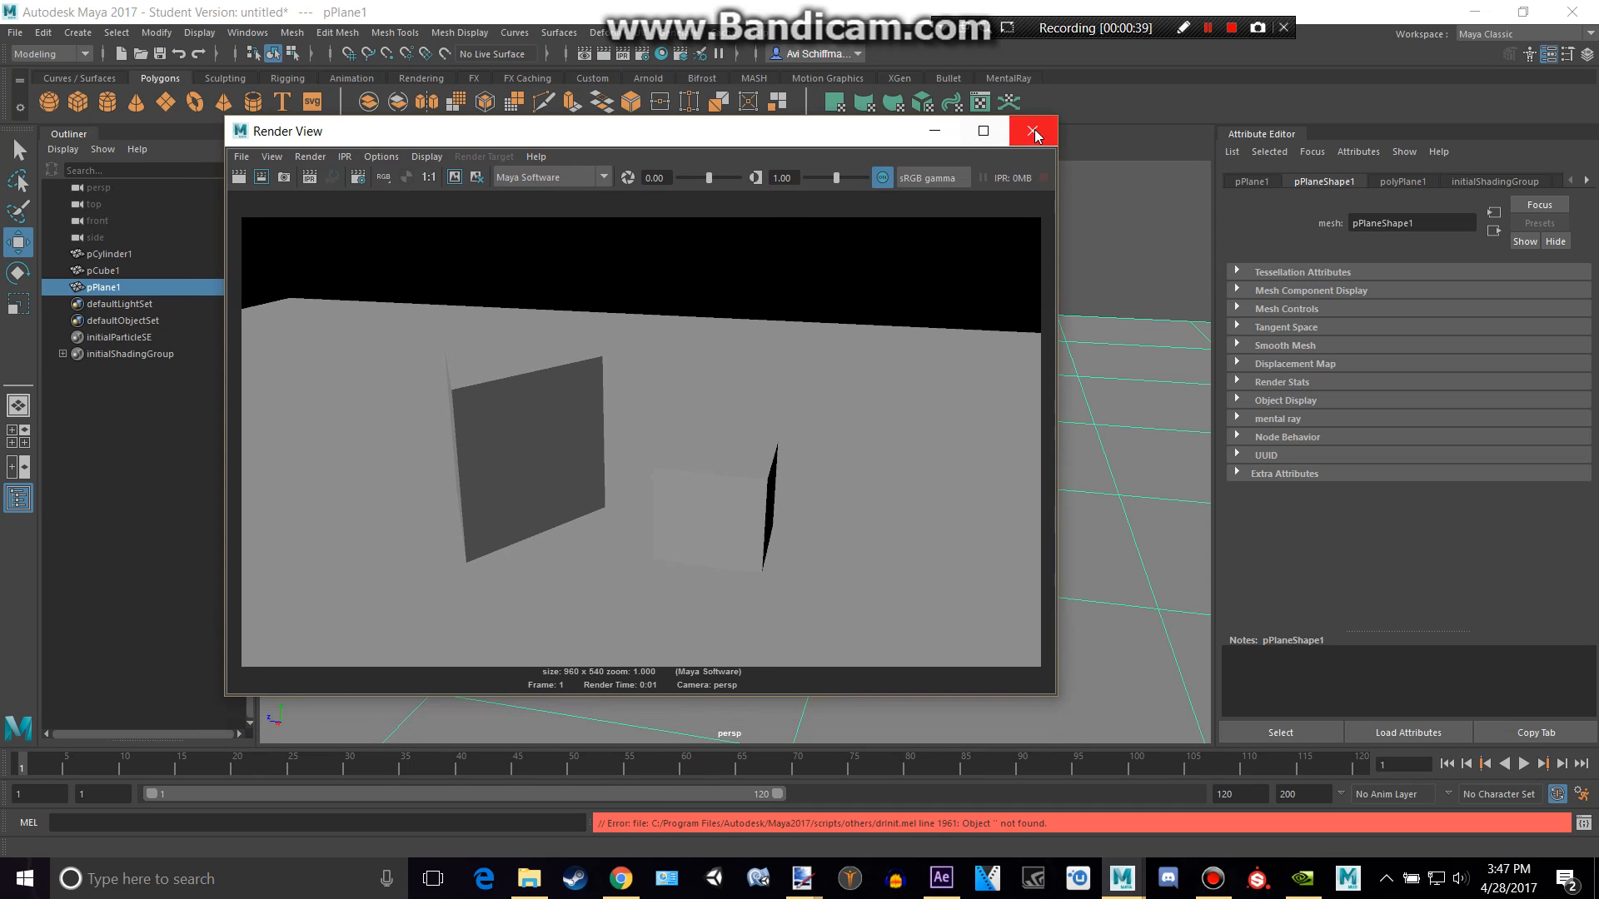
- Aim the directional light at the objects and test-render the view, closing each preview
{"action": "left_click", "coordinate": [1033, 129]}
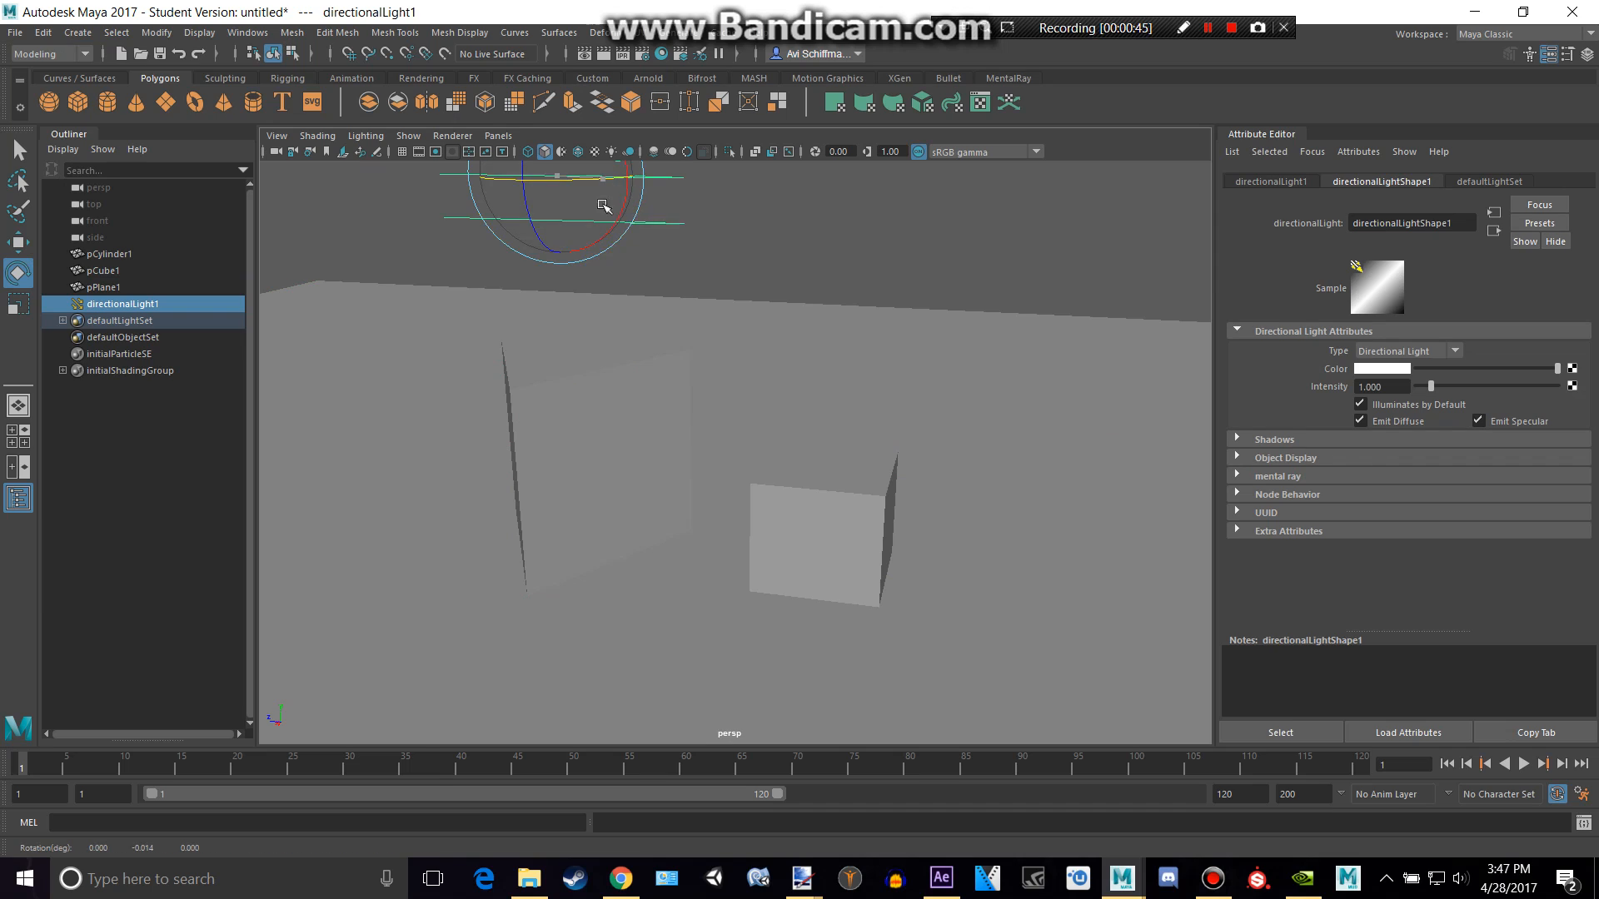
{"action": "left_click_drag", "start_coordinate": [601, 203], "coordinate": [663, 325]}
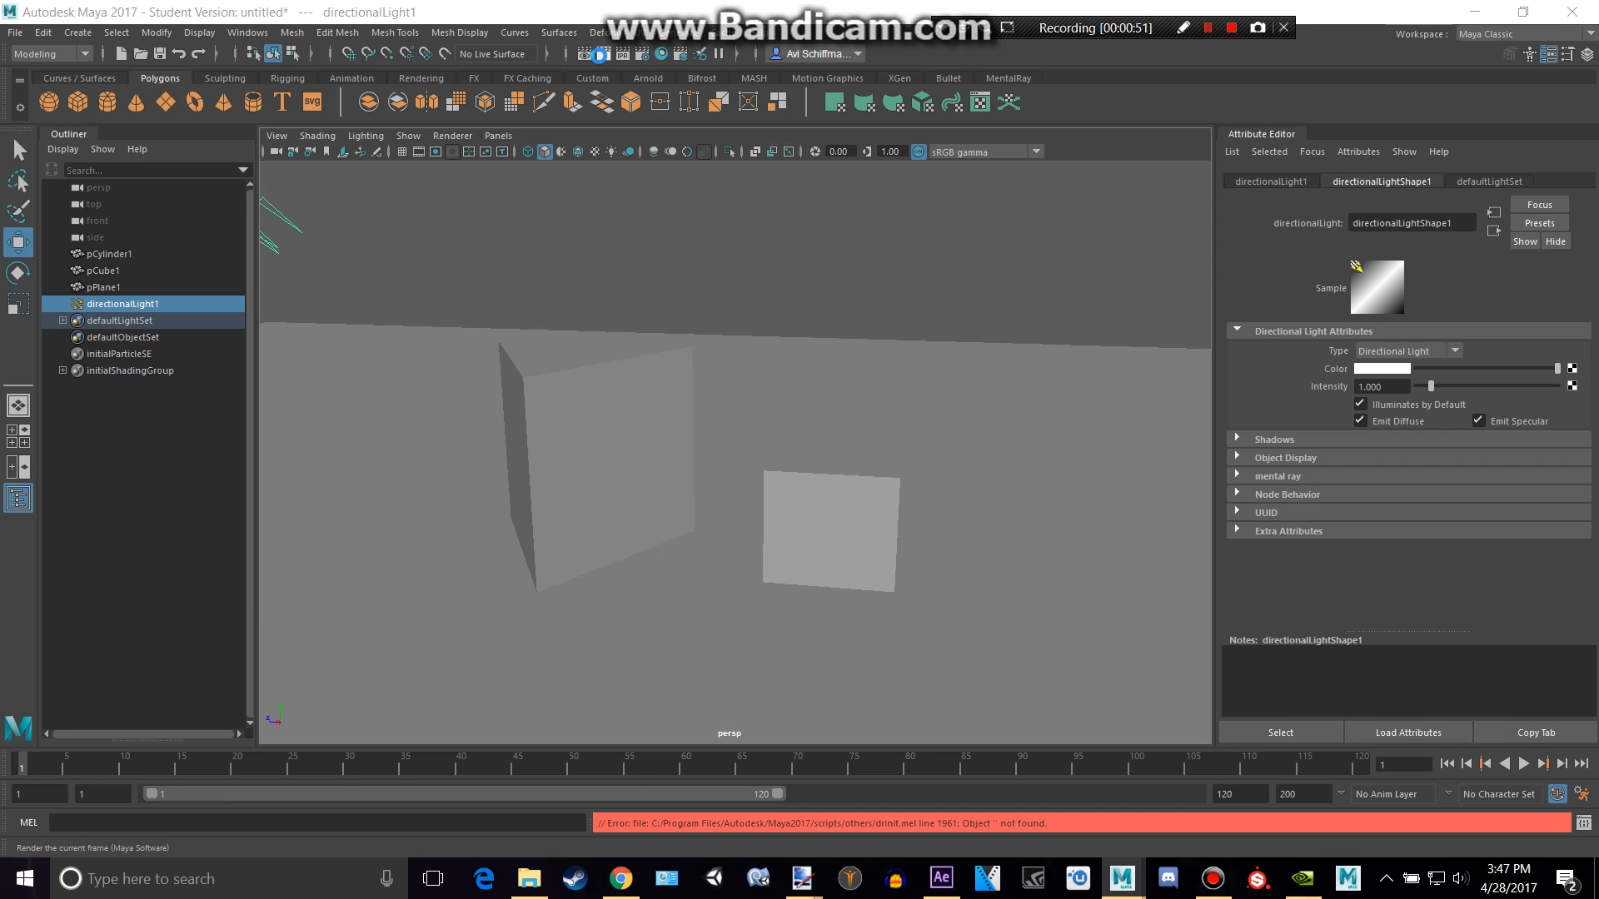
{"action": "left_click", "coordinate": [600, 53]}
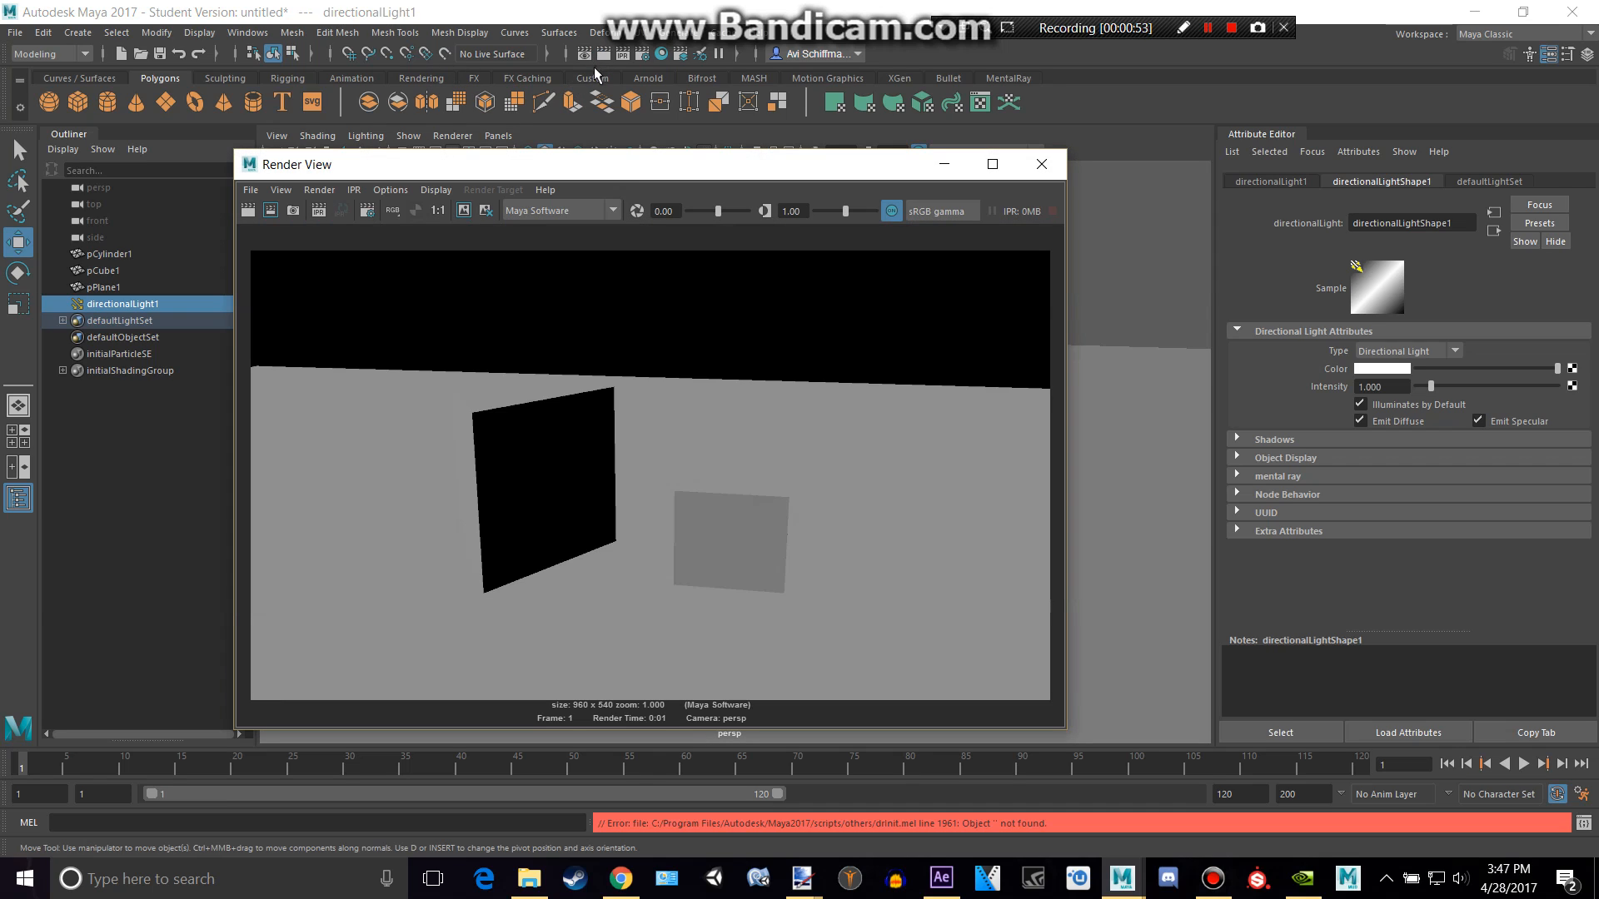
{"action": "left_click", "coordinate": [1039, 163]}
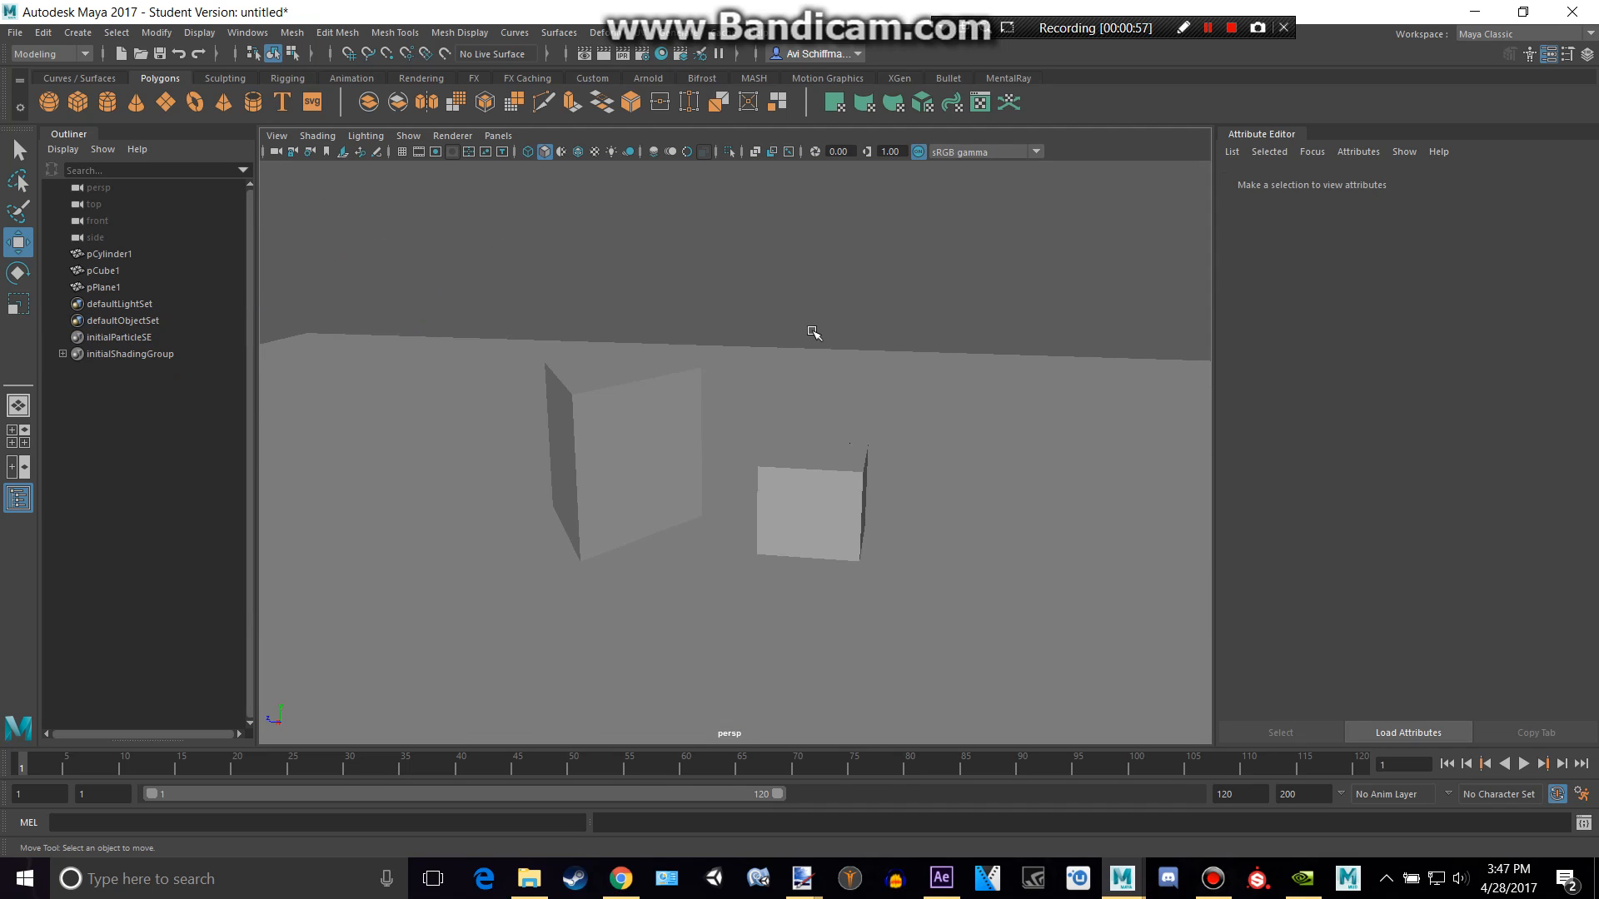
- Set Render Using to mental ray in Render Settings and review a test render of the cubes
{"action": "left_click_drag", "start_coordinate": [812, 326], "coordinate": [806, 337]}
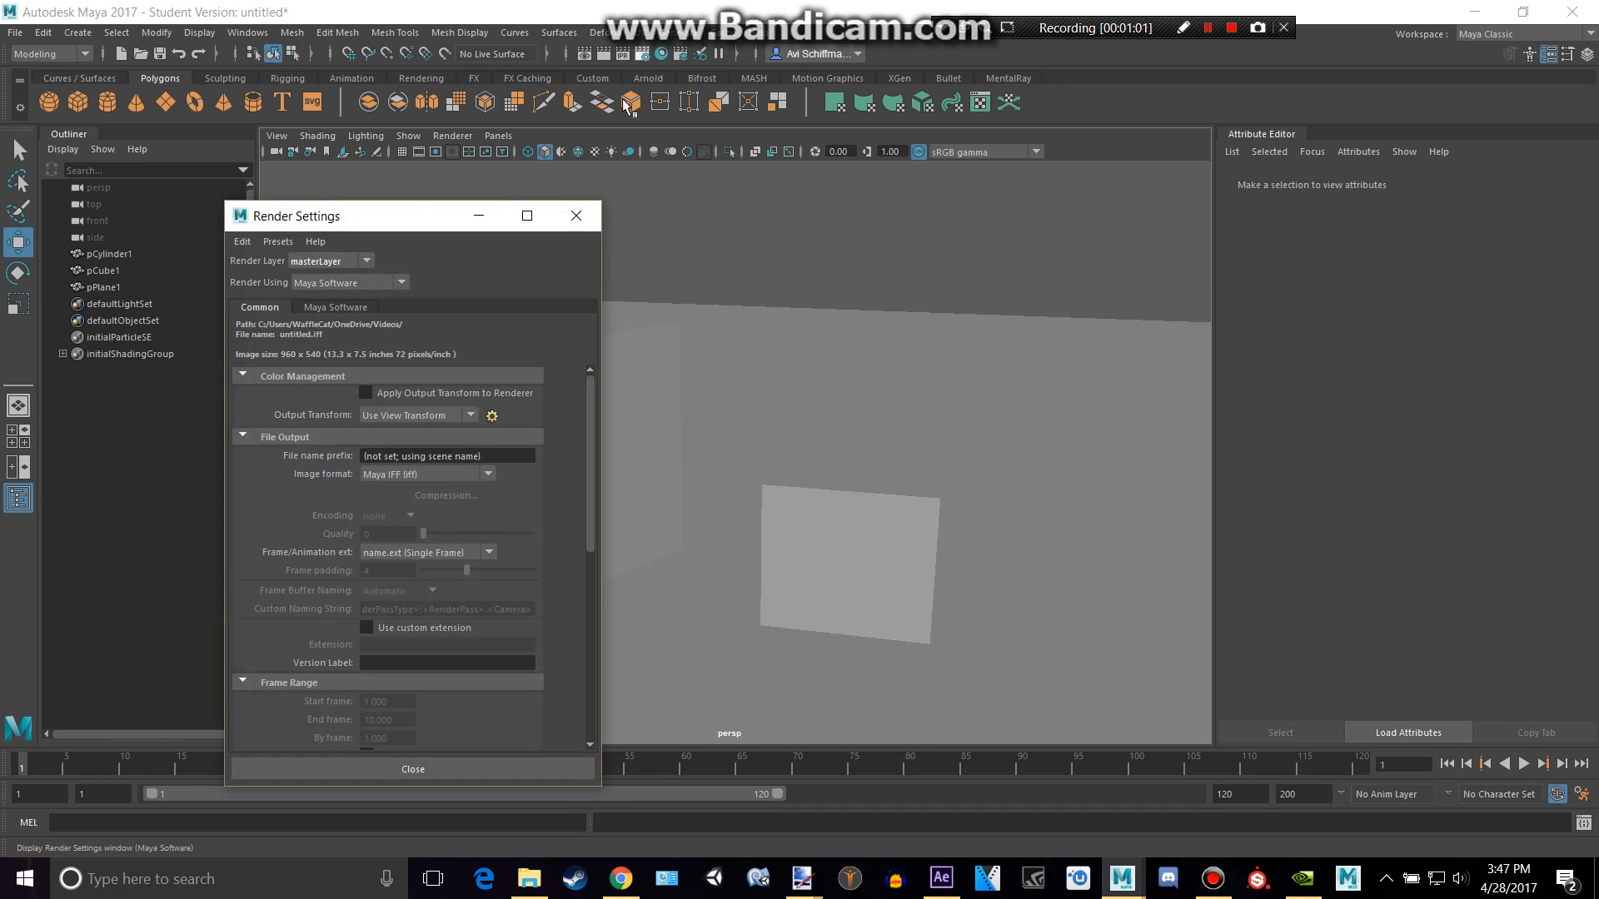
{"action": "left_click", "coordinate": [398, 283]}
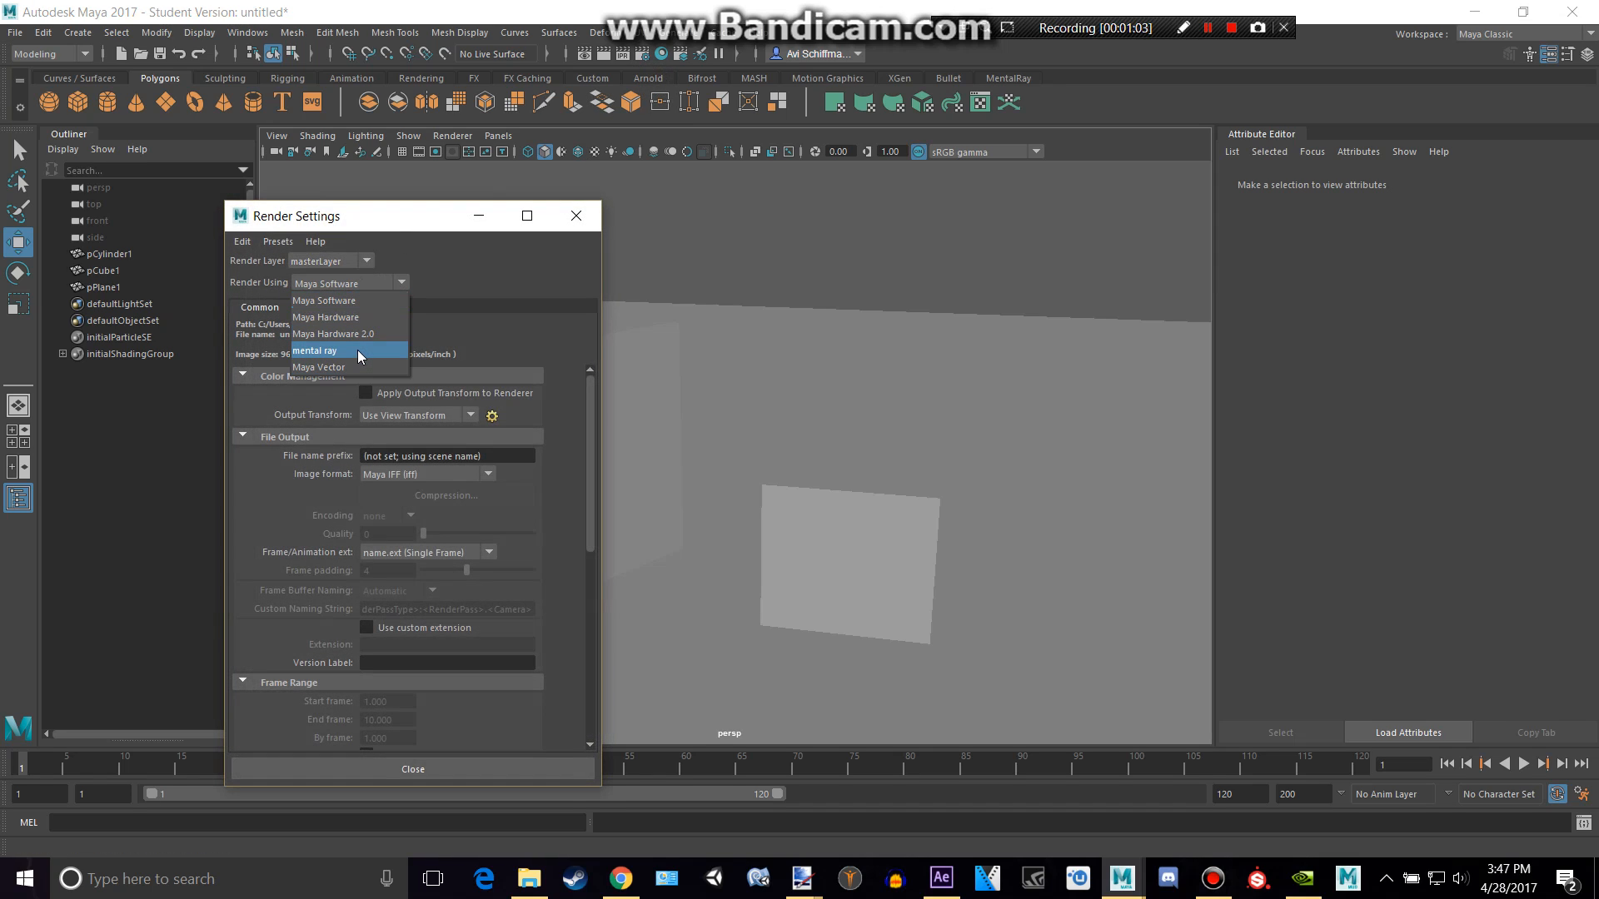
{"action": "left_click", "coordinate": [315, 350]}
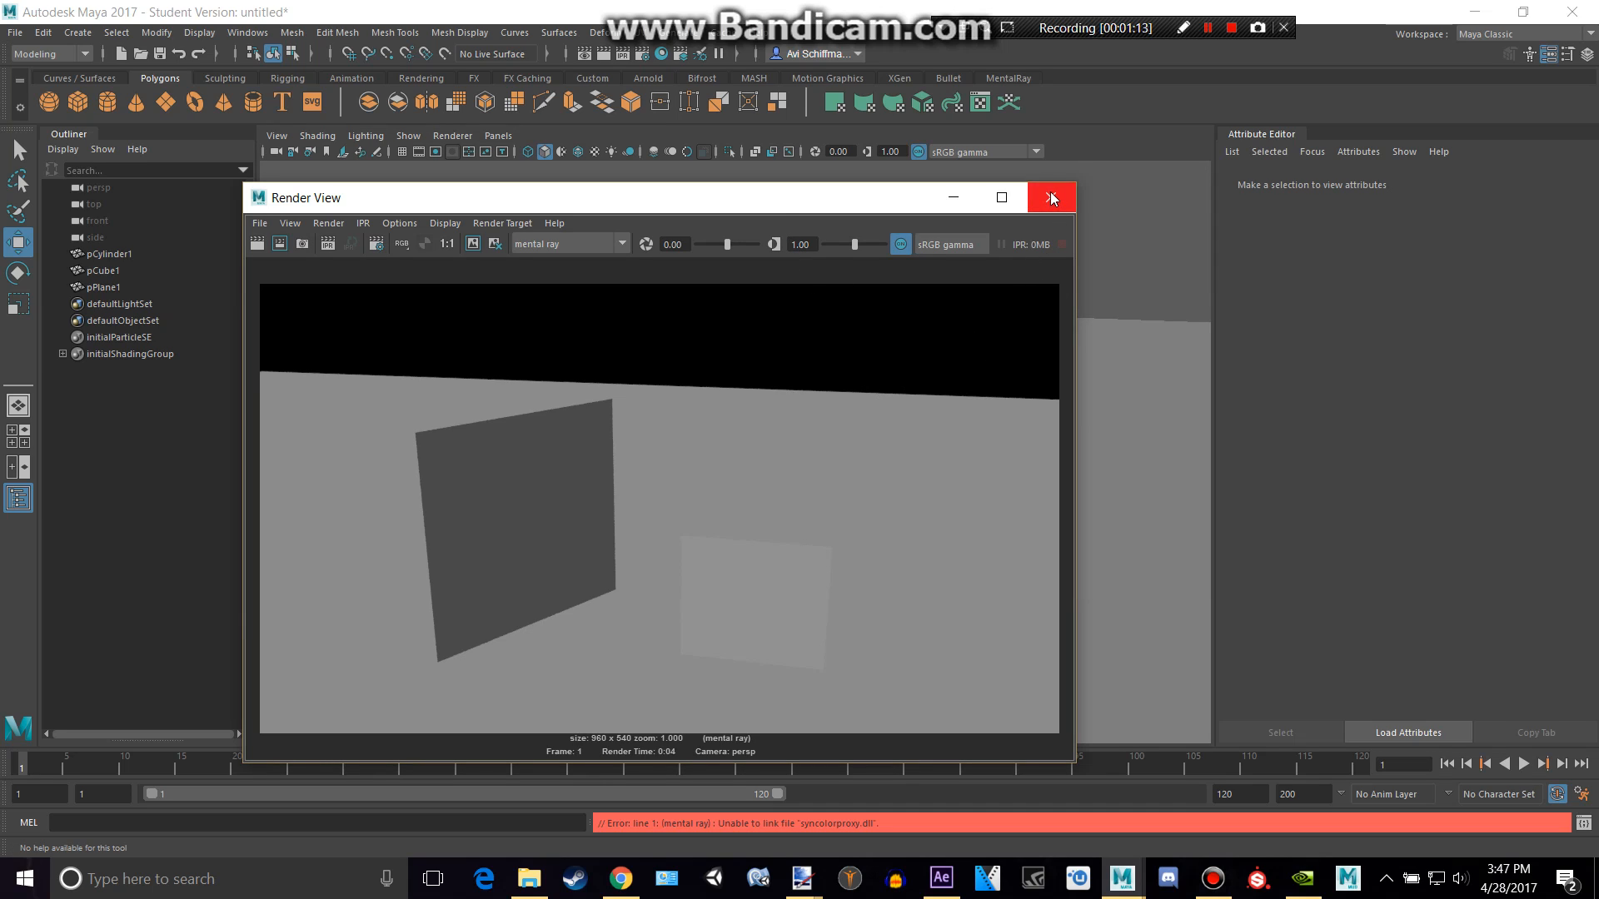
{"action": "left_click", "coordinate": [1051, 197]}
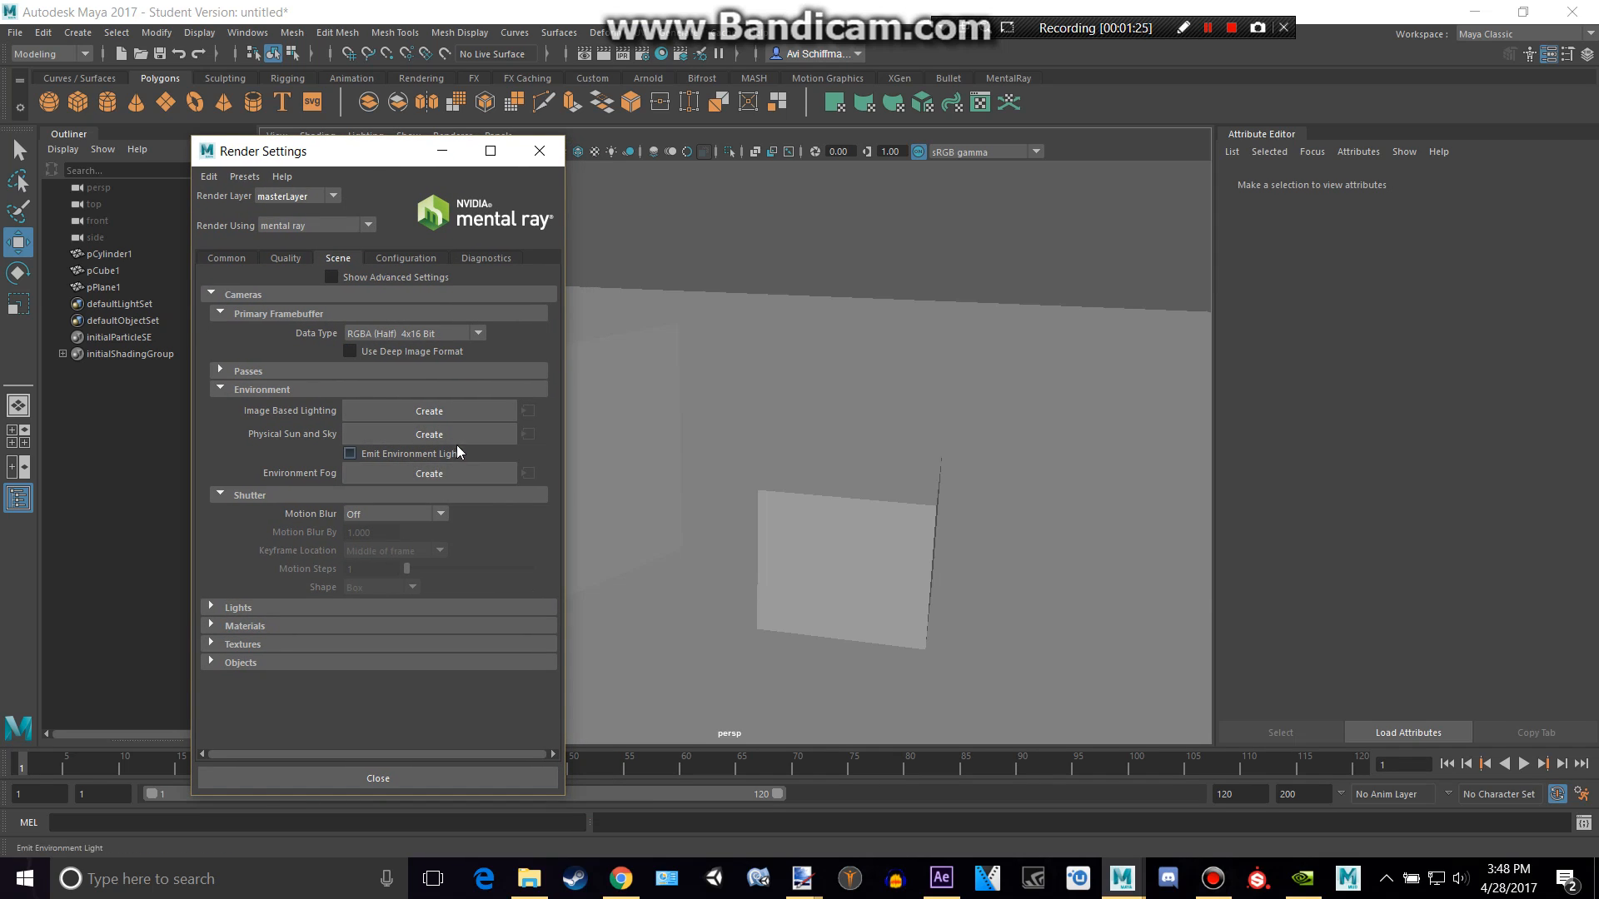
- Create a Physical Sun and Sky environment, select the sunDirection light and test-render
{"action": "left_click", "coordinate": [428, 433]}
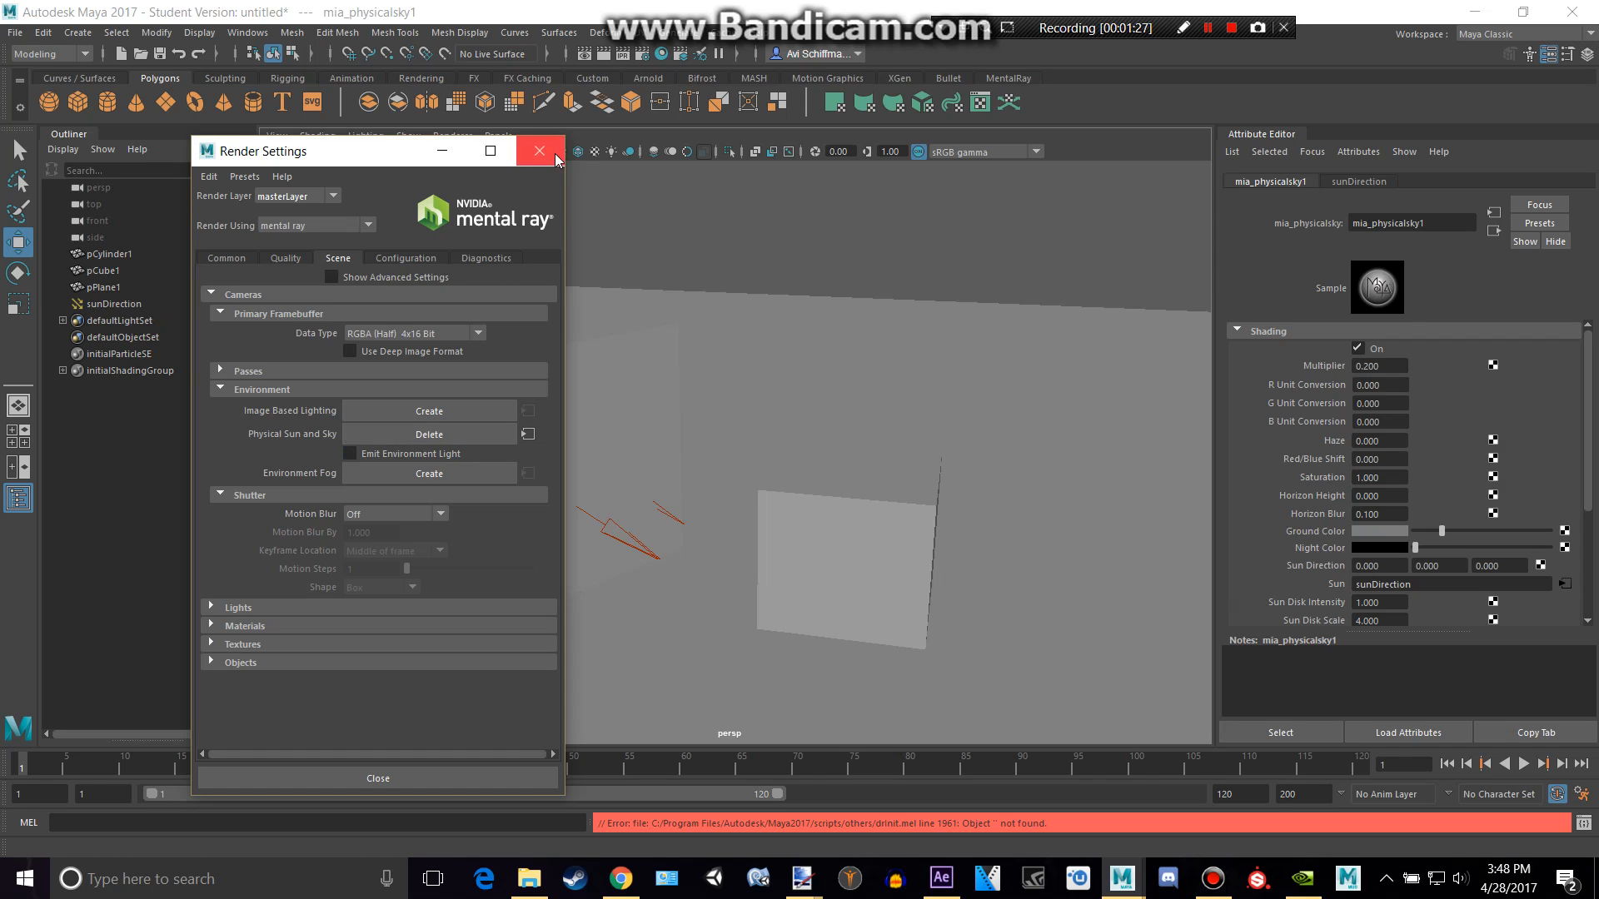
{"action": "left_click", "coordinate": [540, 151]}
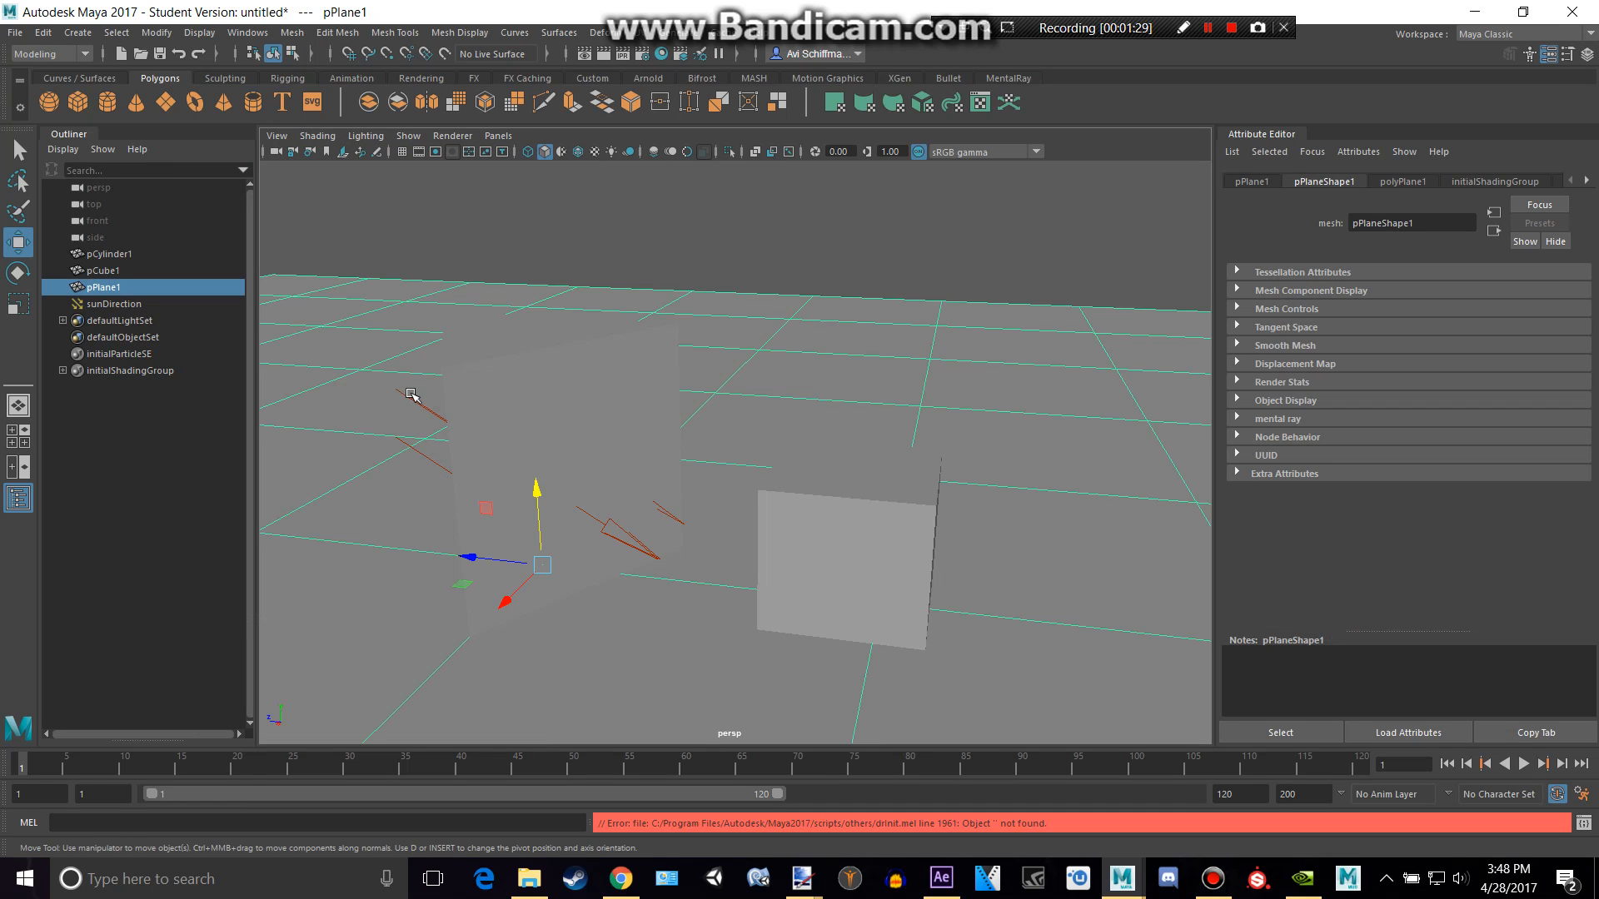
{"action": "left_click", "coordinate": [115, 304]}
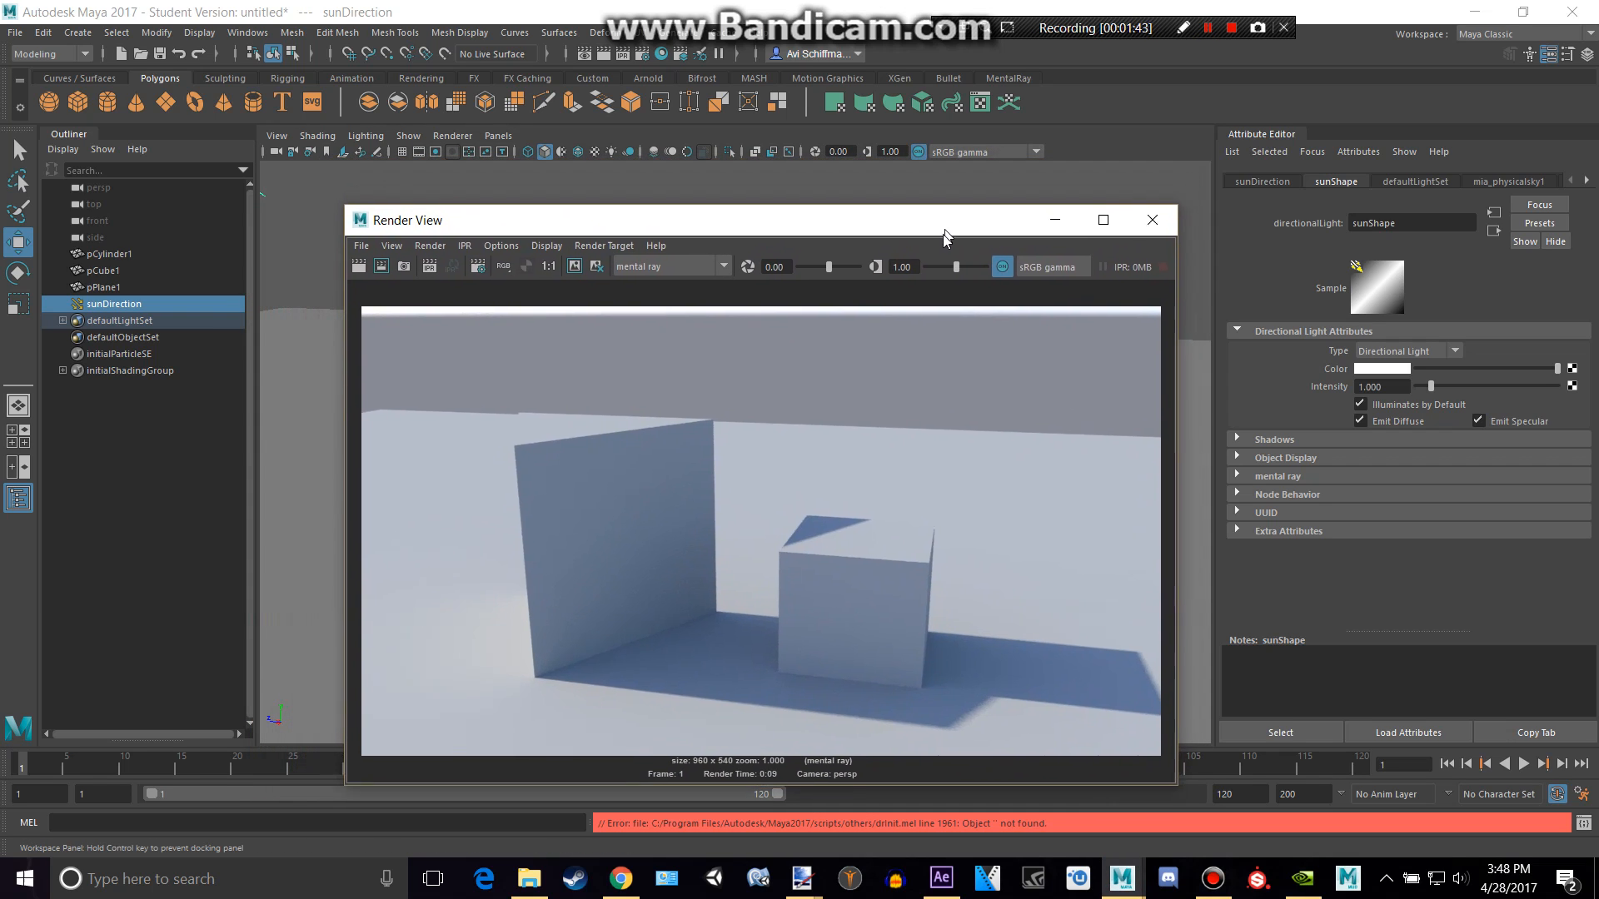
{"action": "left_click_drag", "start_coordinate": [946, 235], "coordinate": [920, 210]}
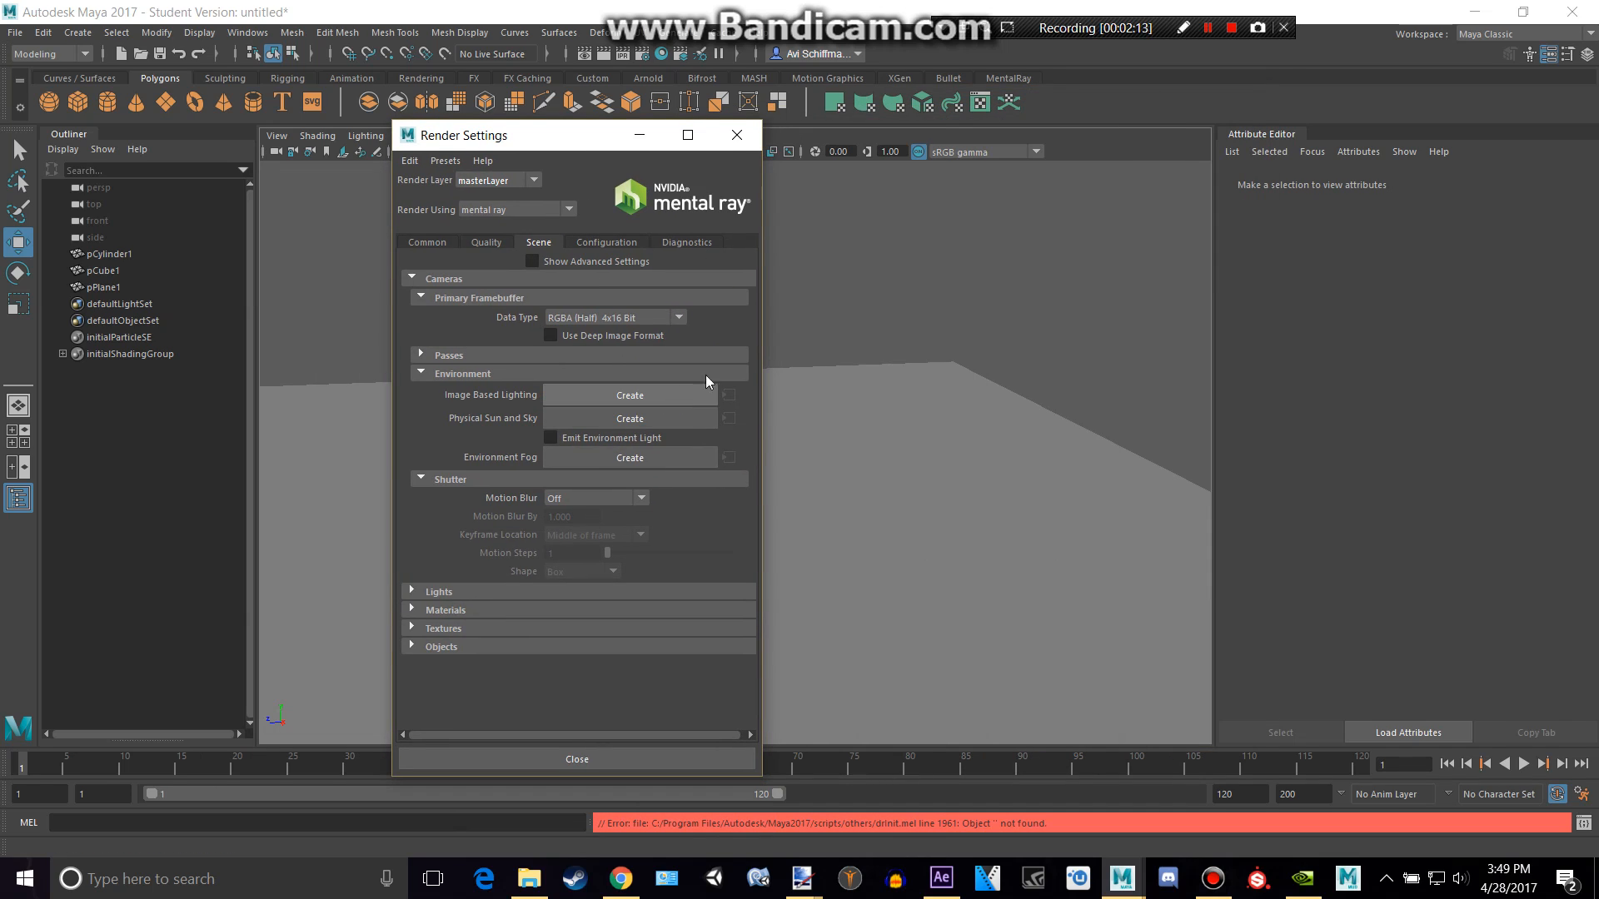
- Create an image-based lighting environment and start browsing for its image file
{"action": "left_click", "coordinate": [630, 395]}
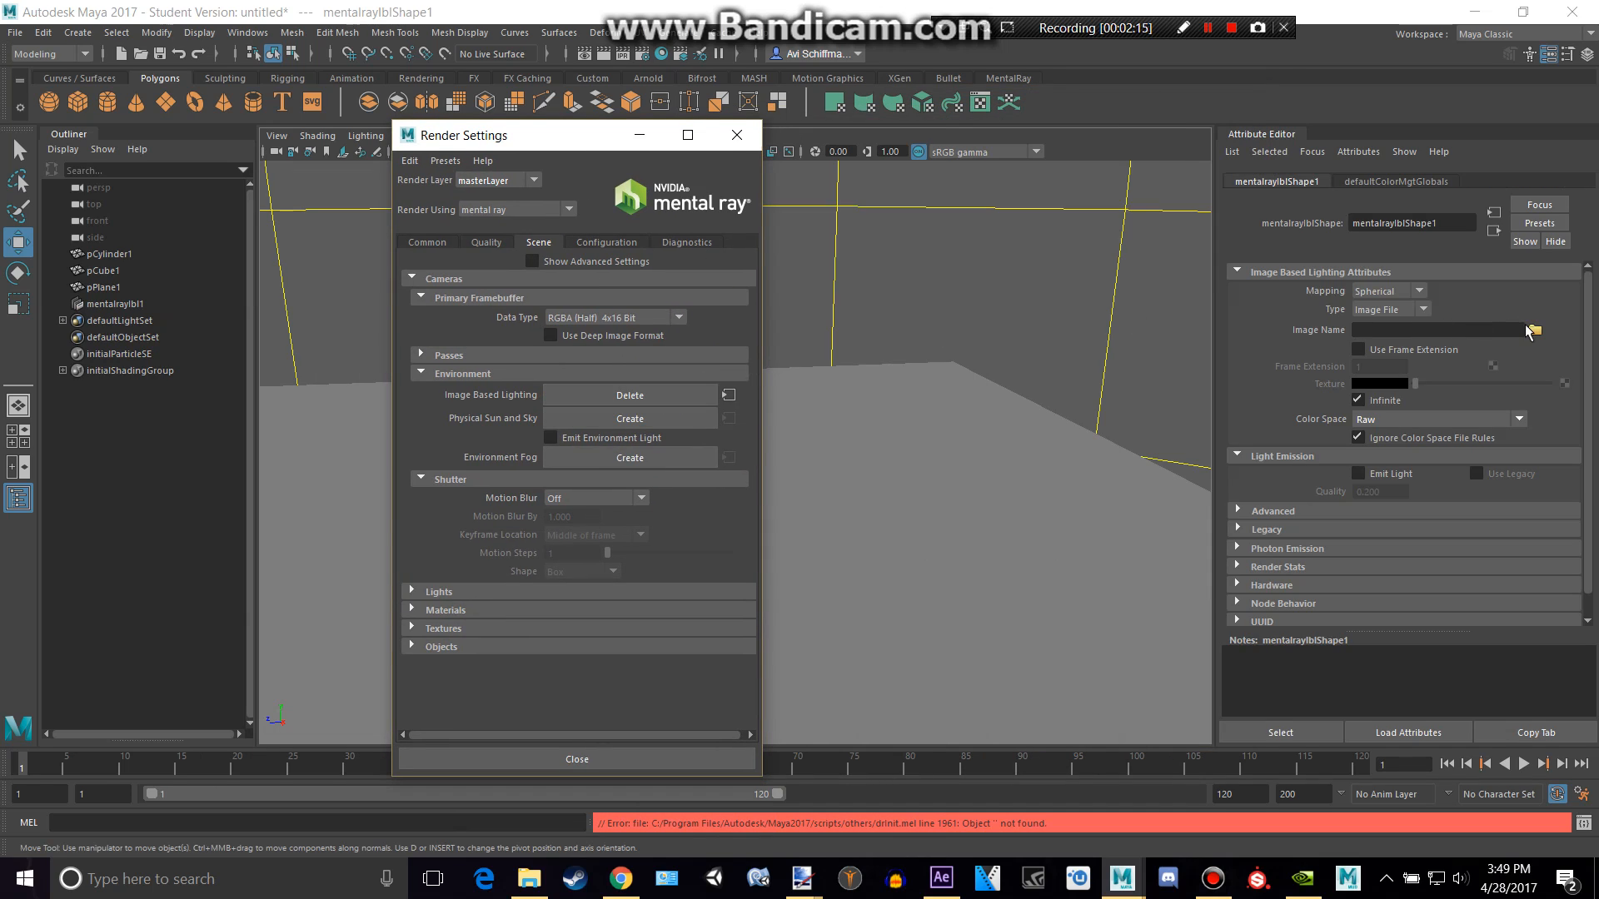
{"action": "left_click", "coordinate": [1534, 330]}
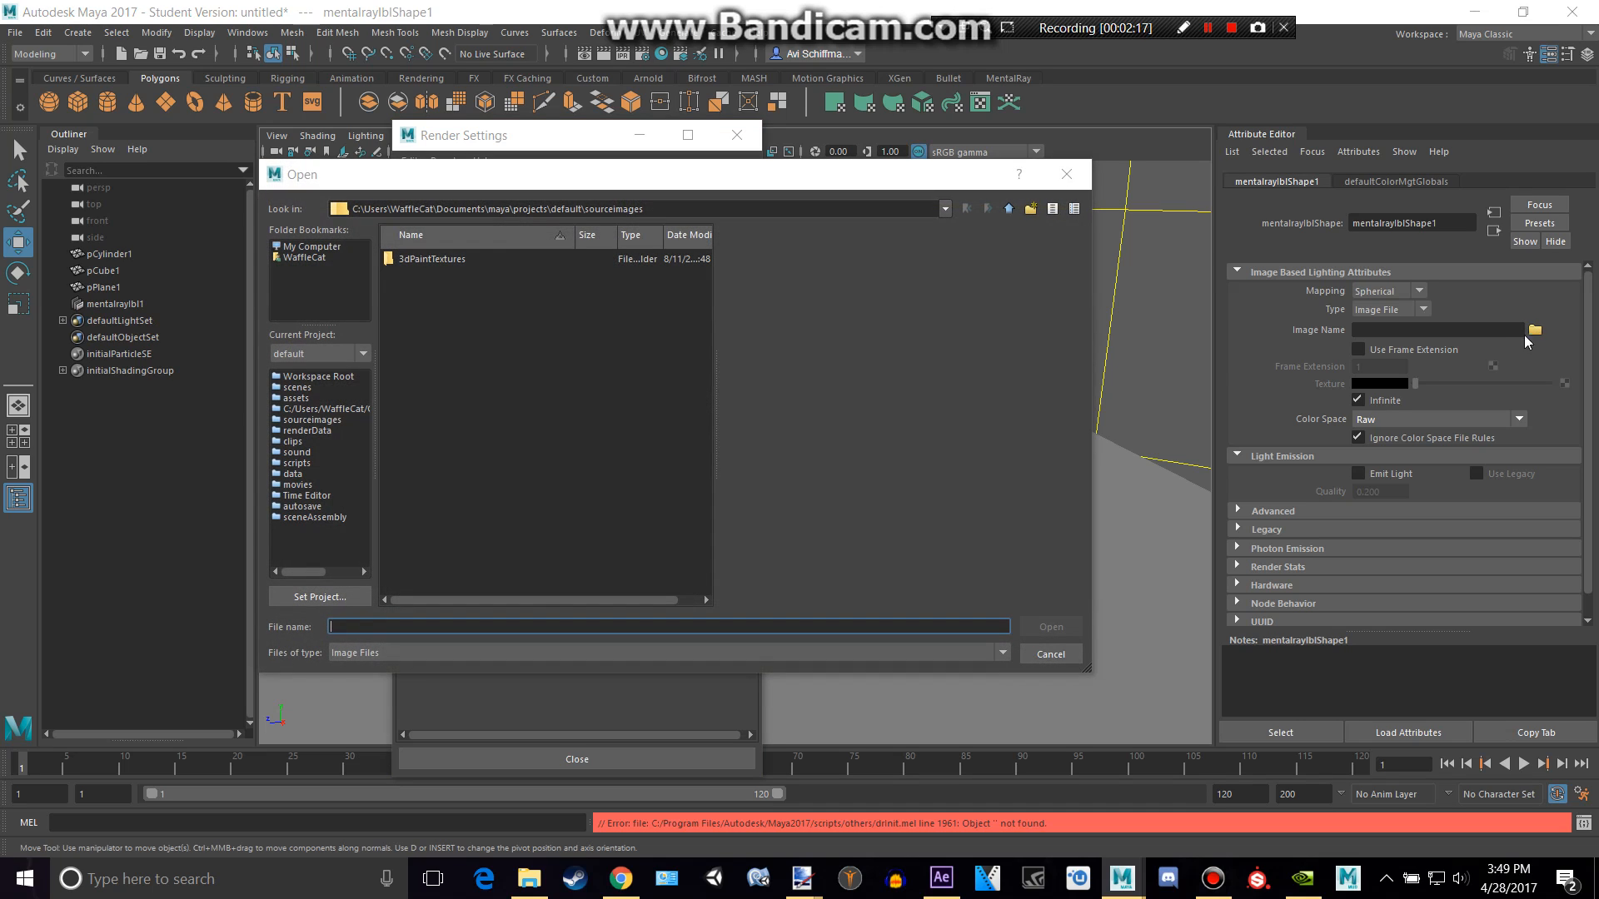
{"action": "left_click", "coordinate": [303, 257]}
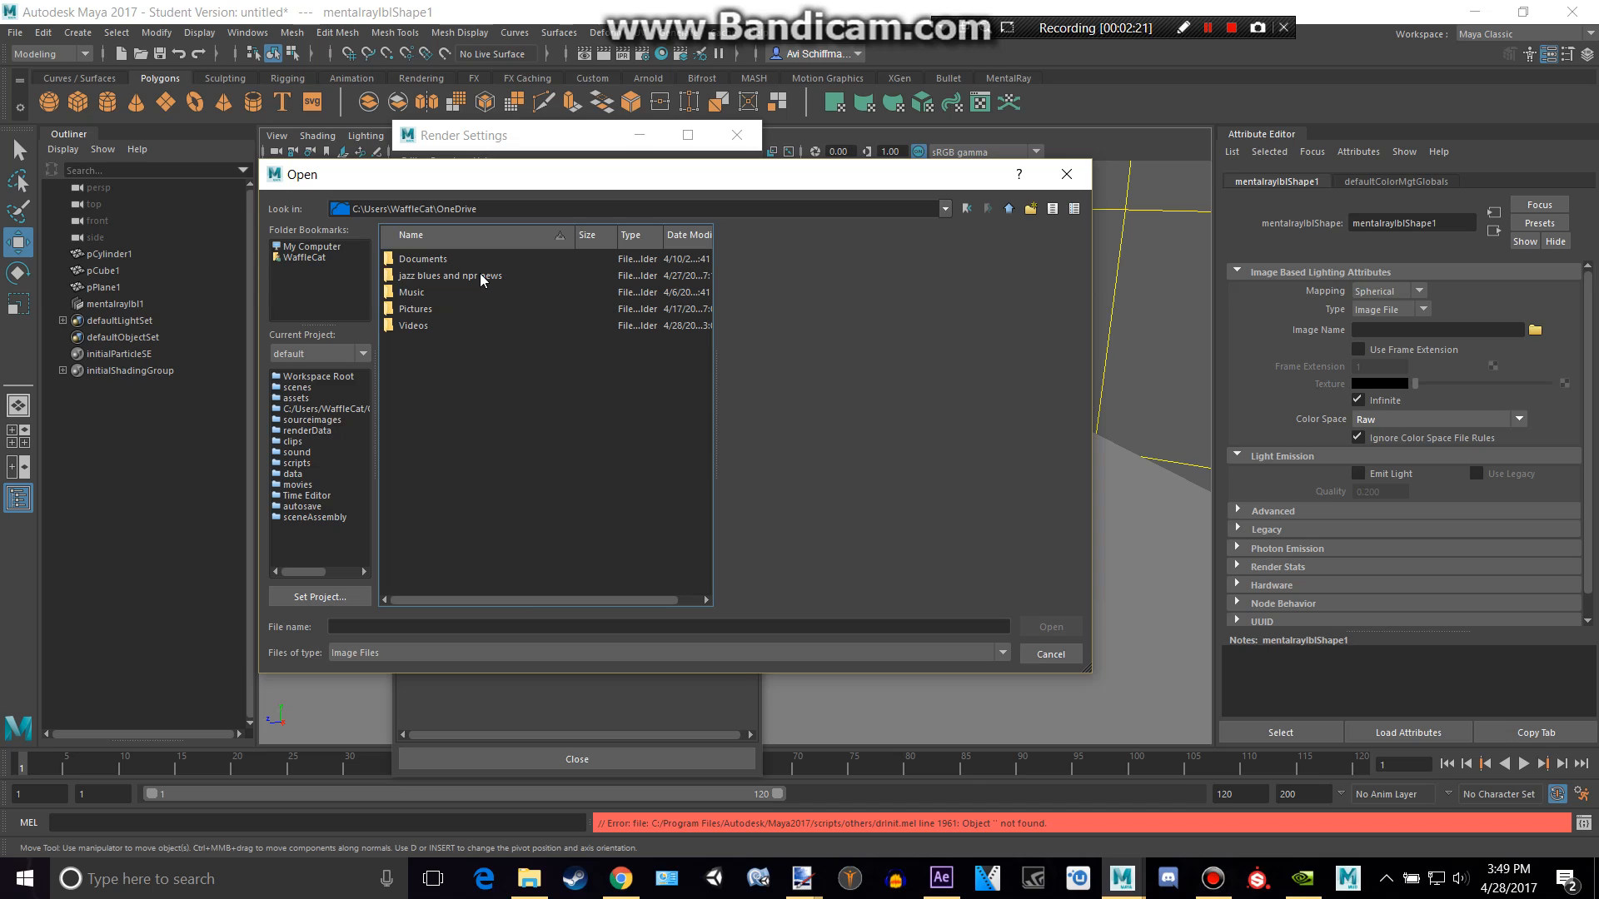
- Load 292-free-hdri-skies-com.hdr from the hdr folder as the IBL image
{"action": "double_click", "coordinate": [452, 274]}
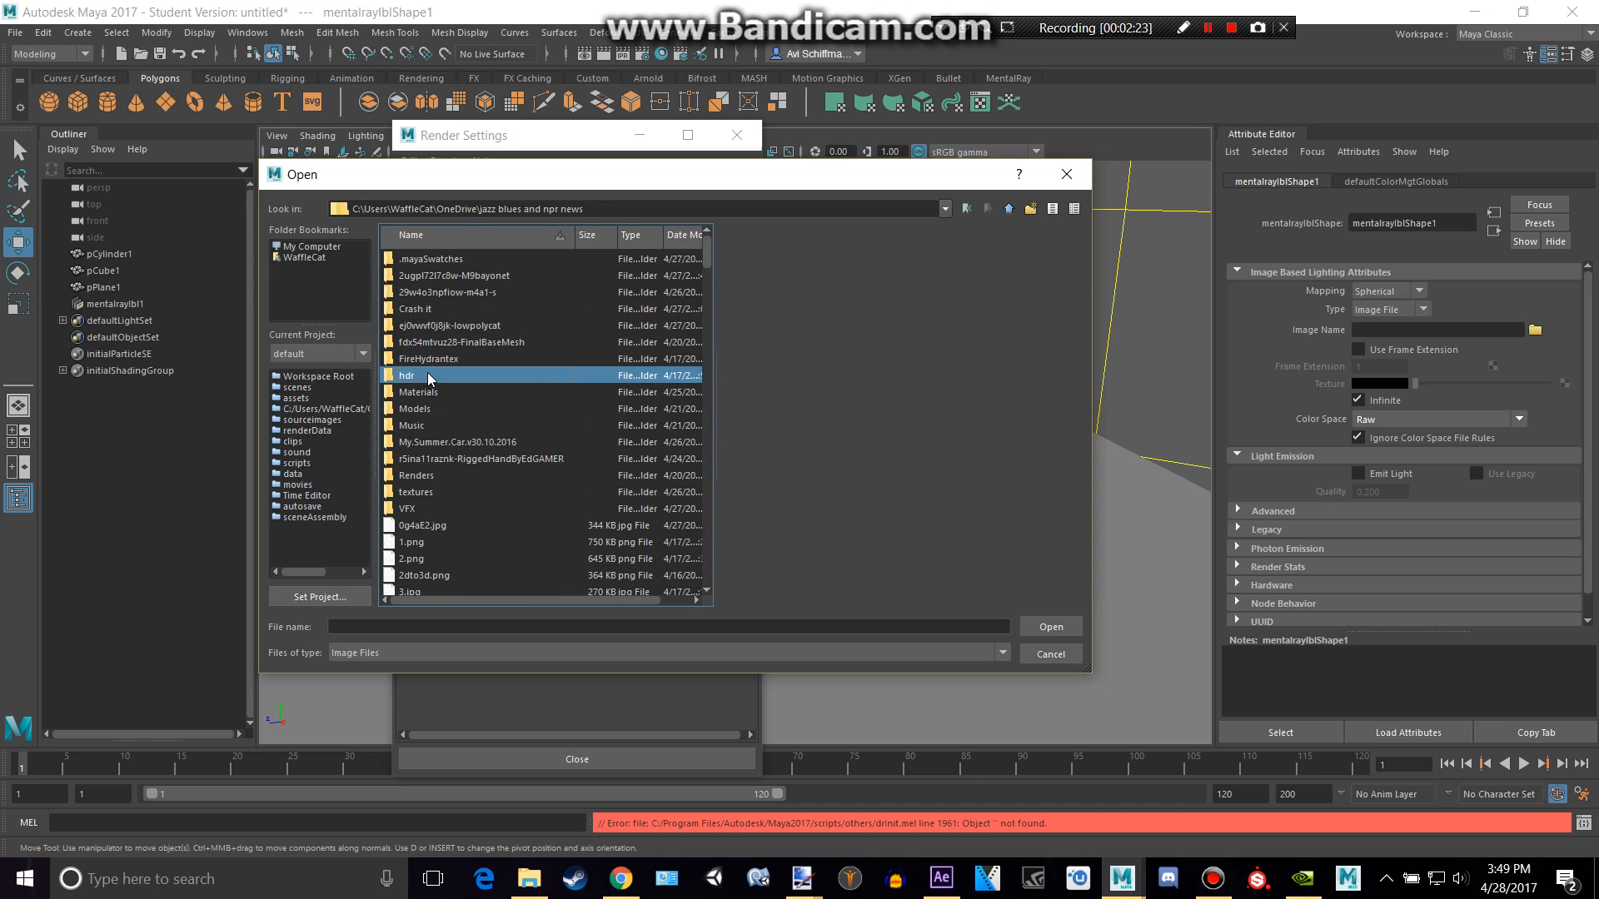
{"action": "double_click", "coordinate": [407, 374]}
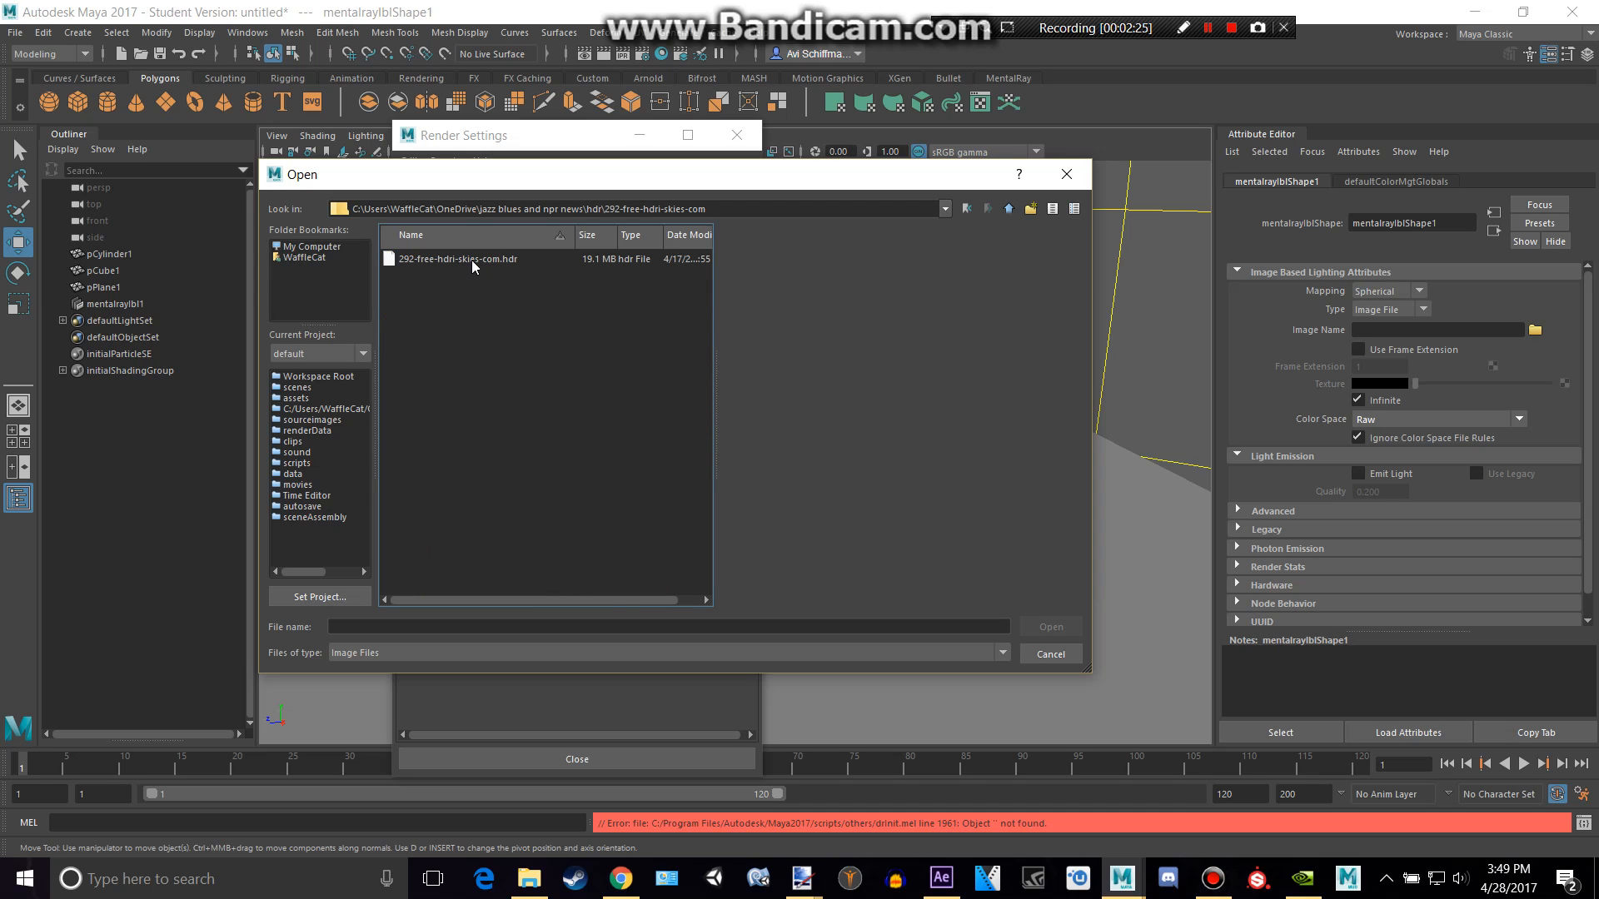
{"action": "mouse_move", "coordinate": [530, 265]}
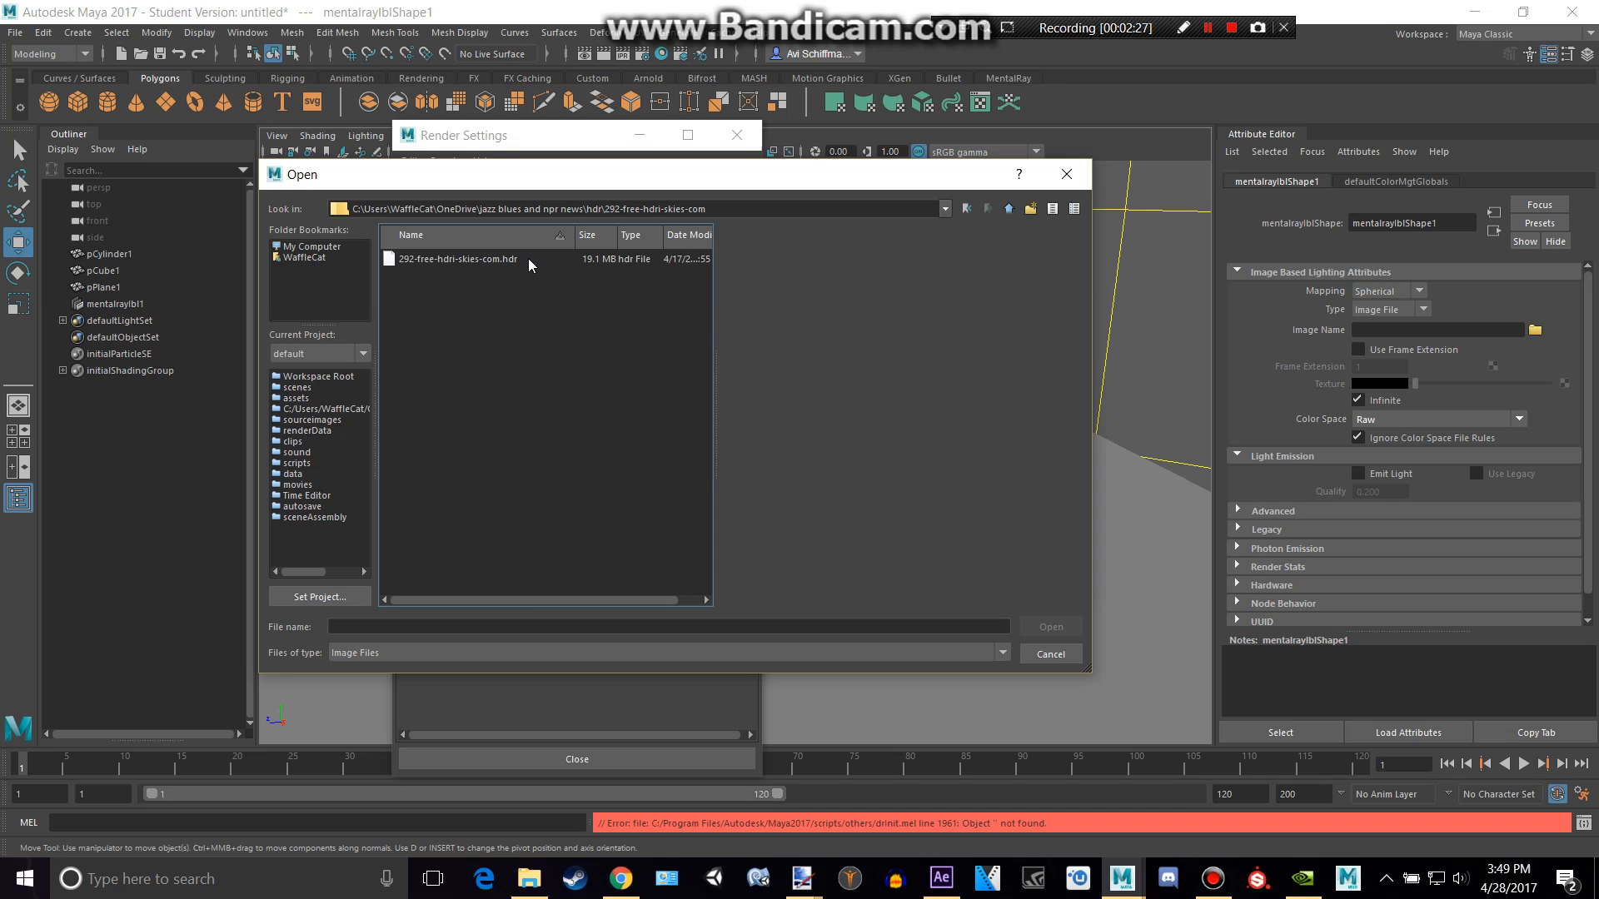
{"action": "left_click", "coordinate": [456, 258]}
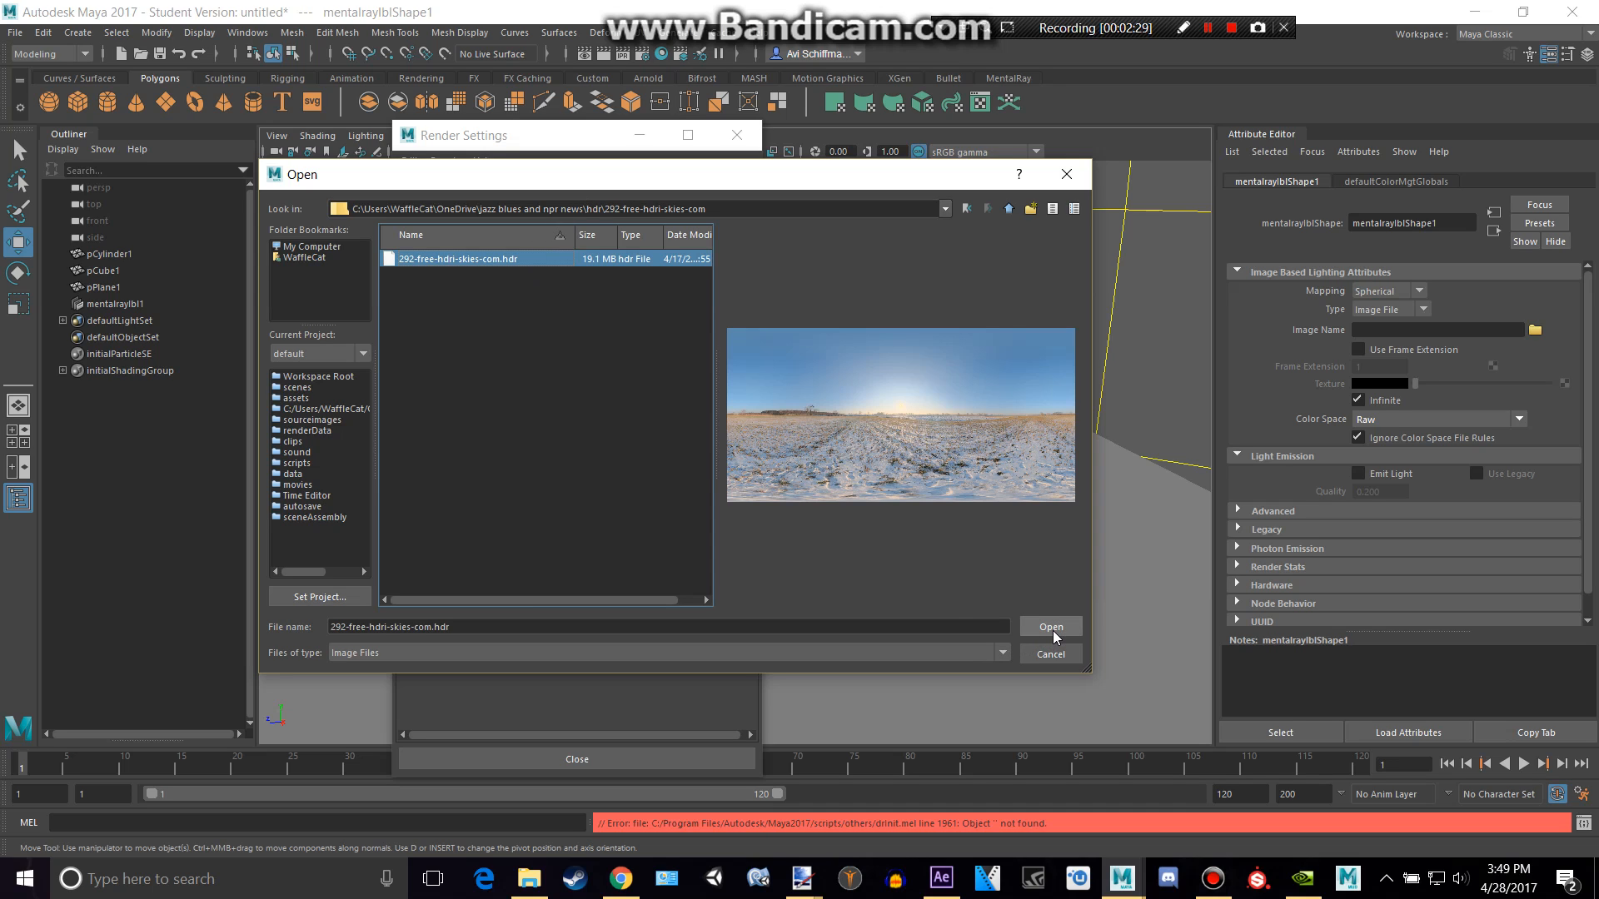
{"action": "left_click", "coordinate": [1051, 627]}
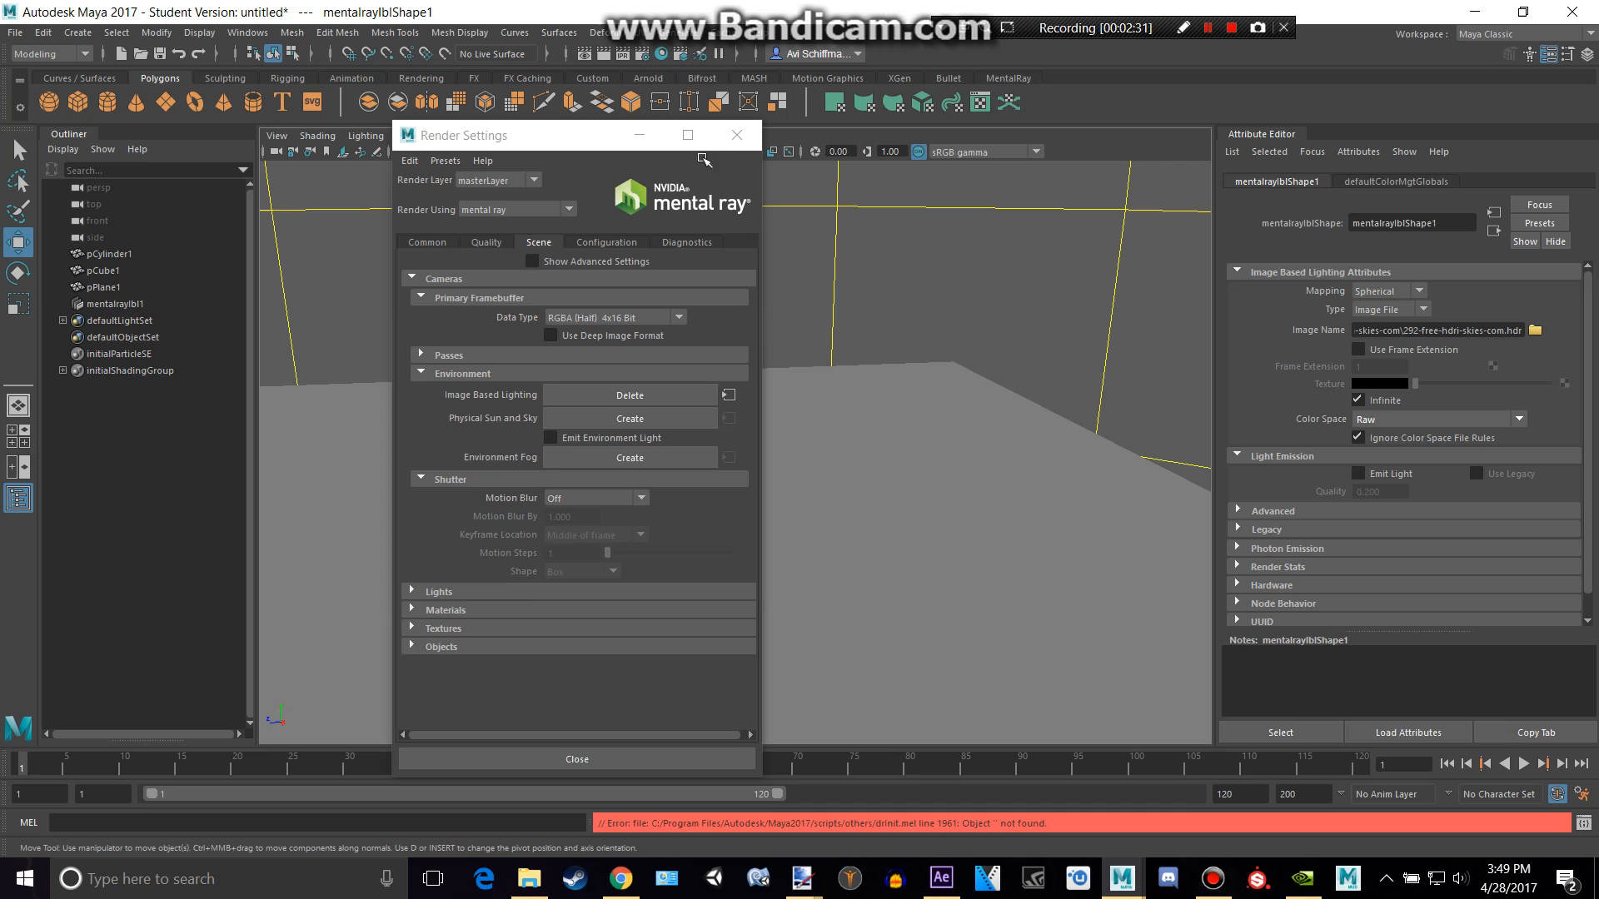
- Render the HDR-lit cubes with mental ray and close the Render View
{"action": "left_click", "coordinate": [576, 760]}
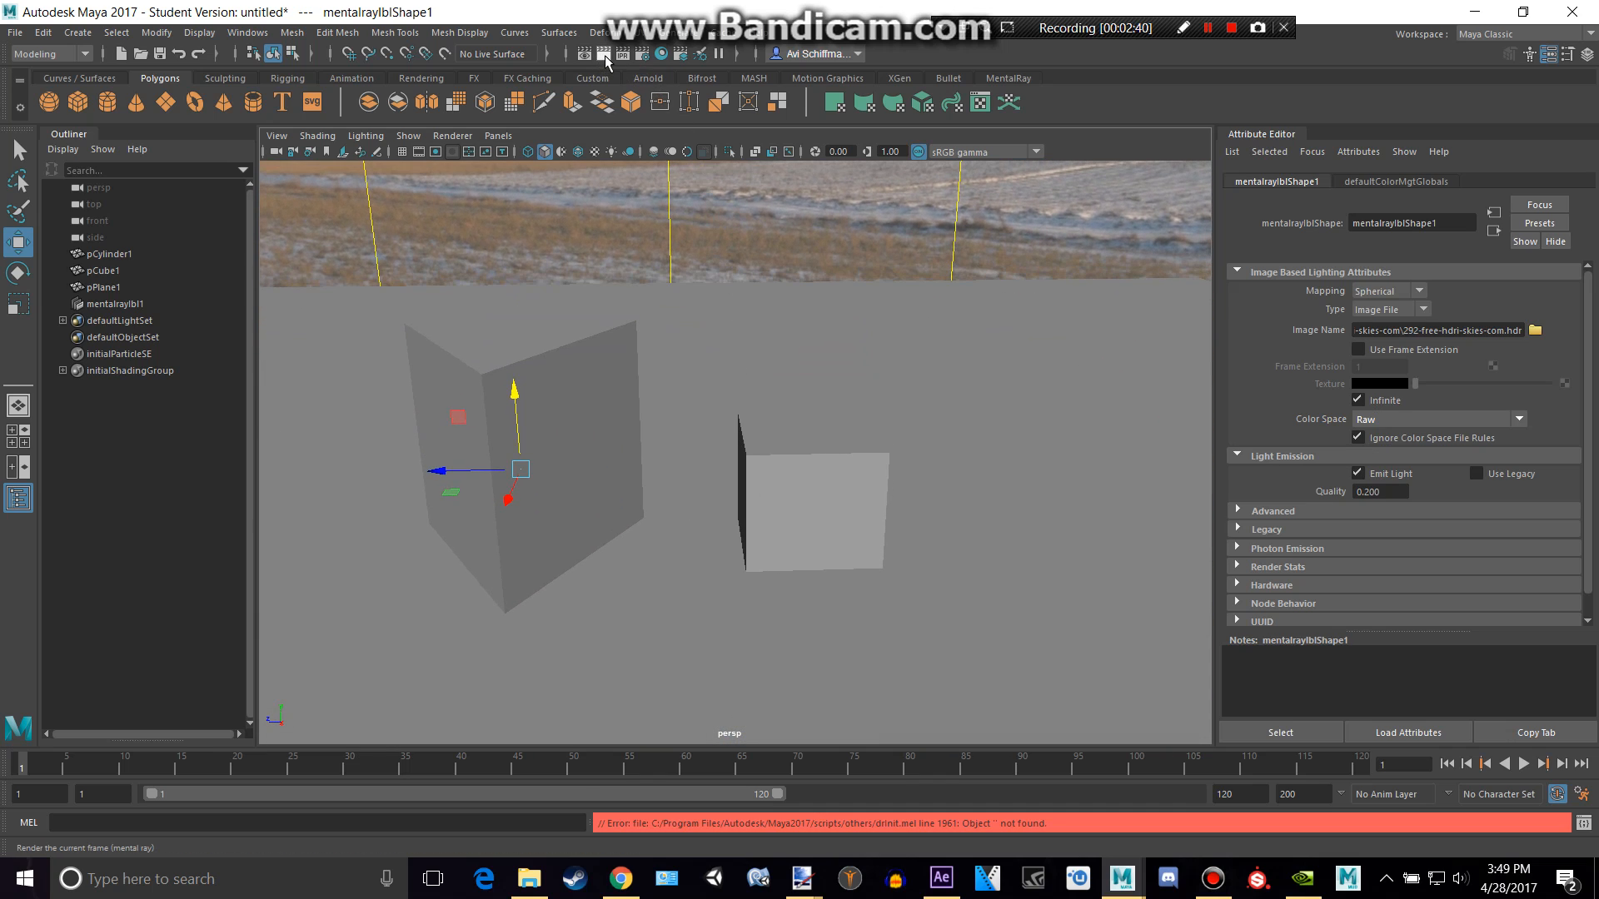
{"action": "left_click", "coordinate": [603, 53]}
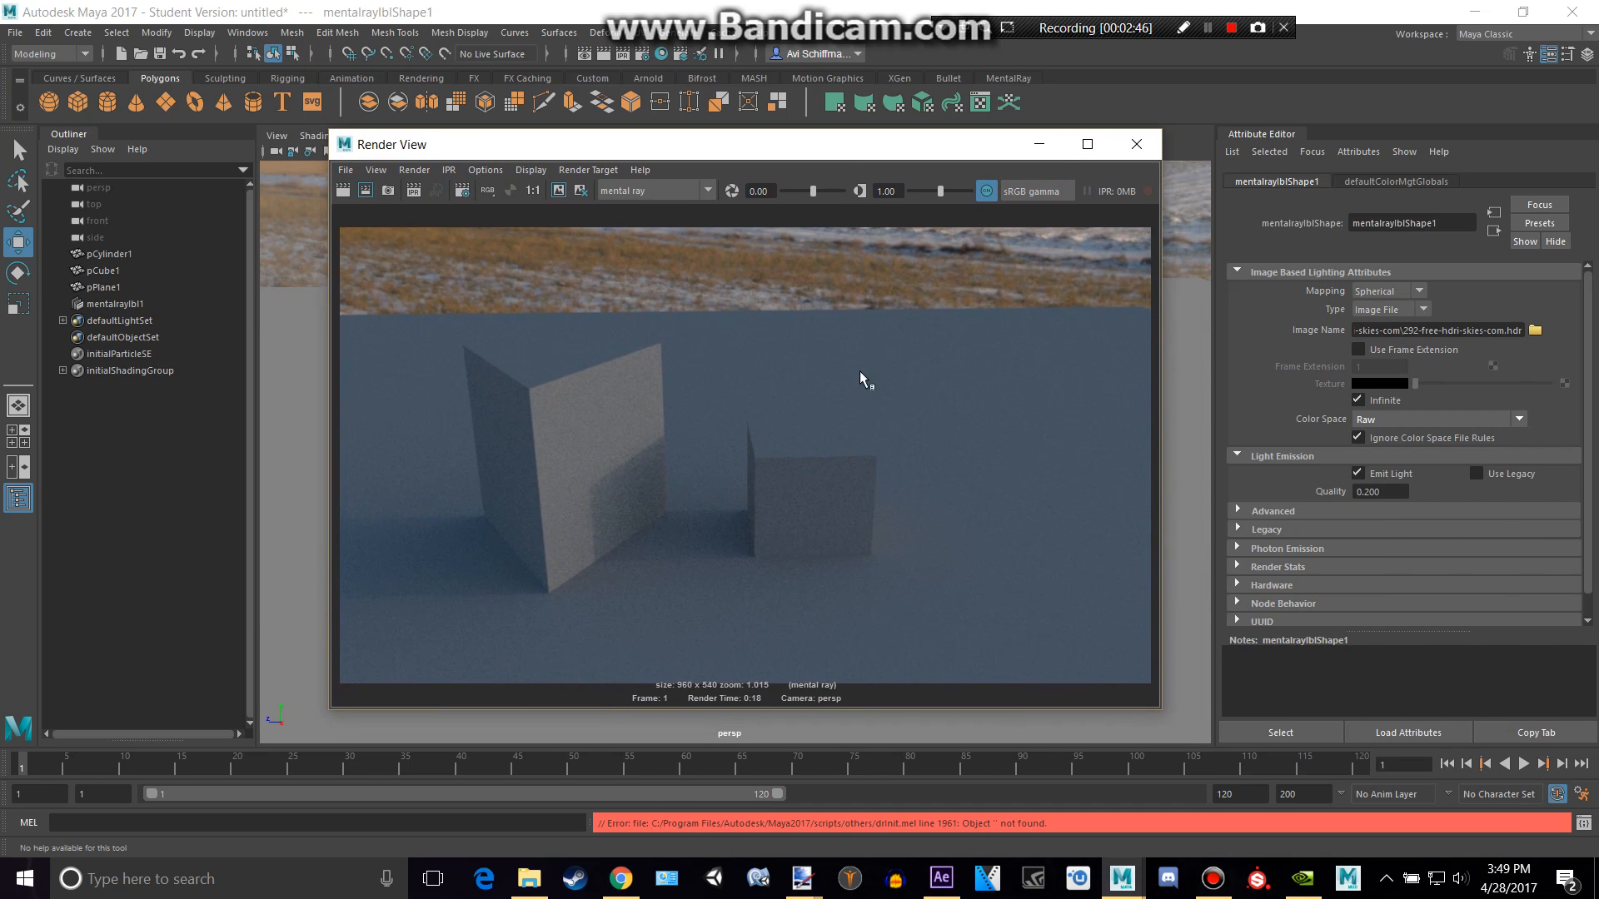
{"action": "mouse_move", "coordinate": [828, 268]}
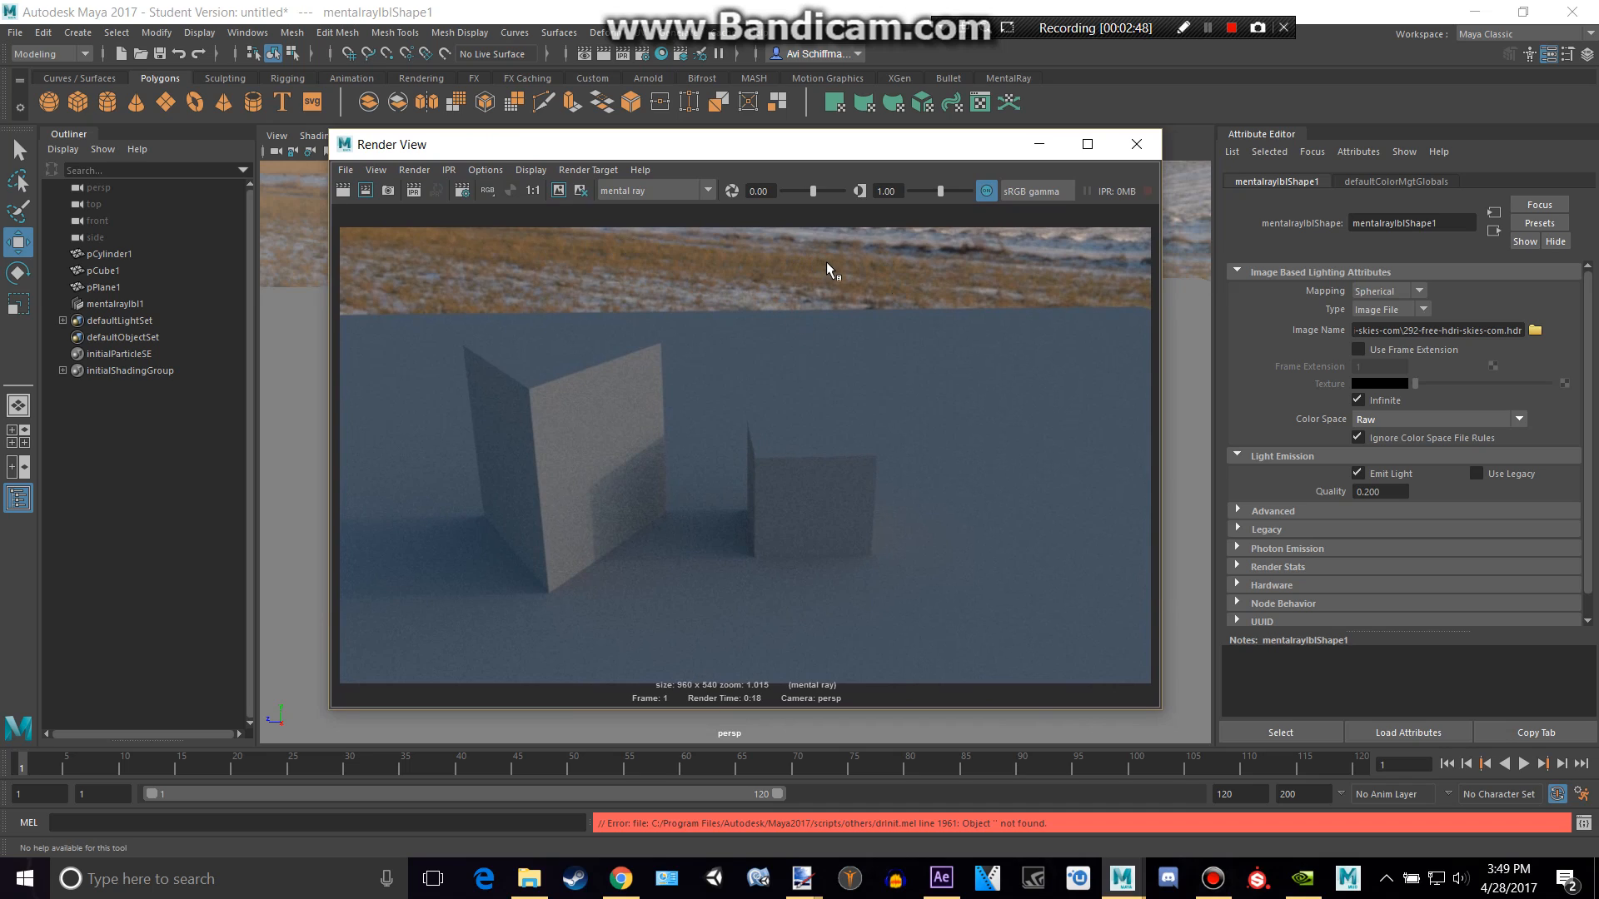
{"action": "mouse_move", "coordinate": [788, 151]}
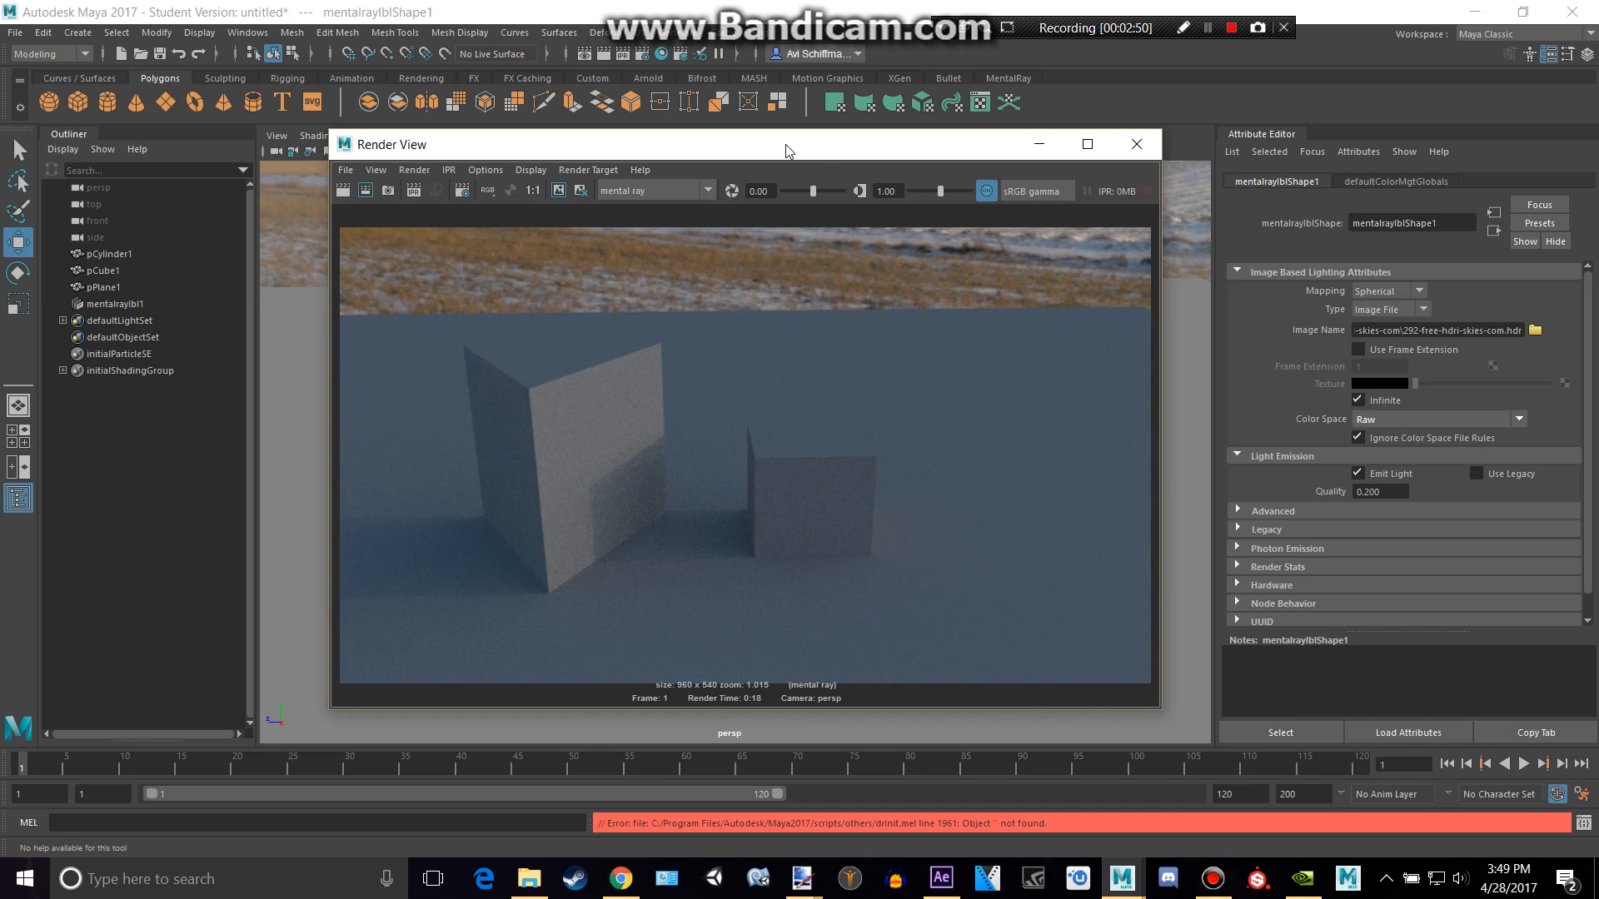
{"action": "left_click_drag", "start_coordinate": [786, 143], "coordinate": [816, 91]}
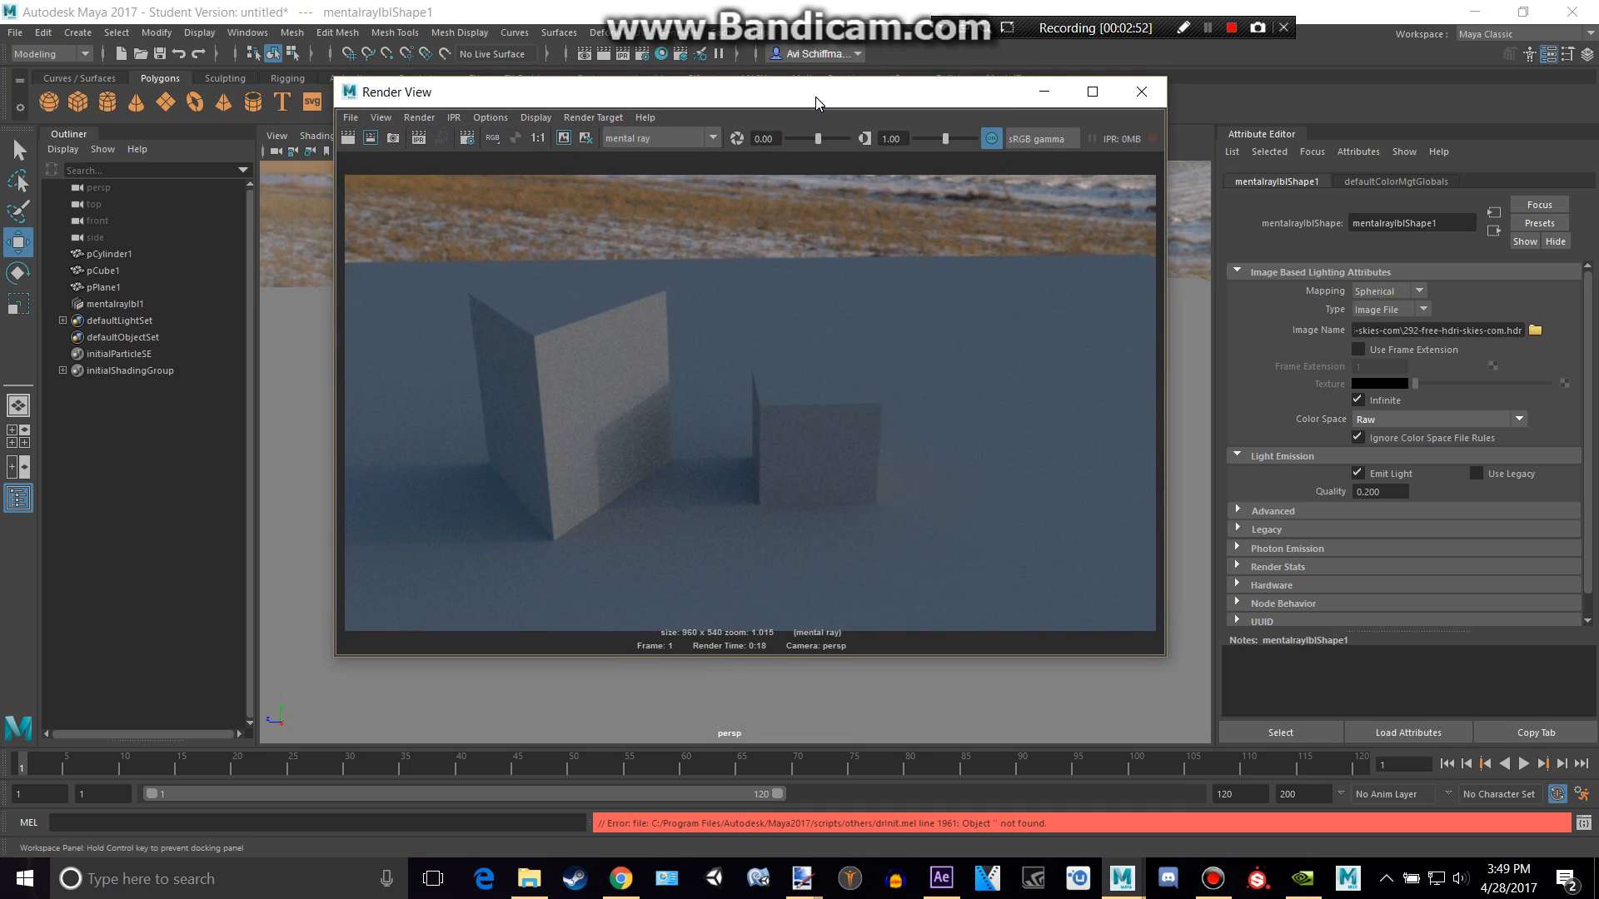
{"action": "left_click", "coordinate": [1140, 90]}
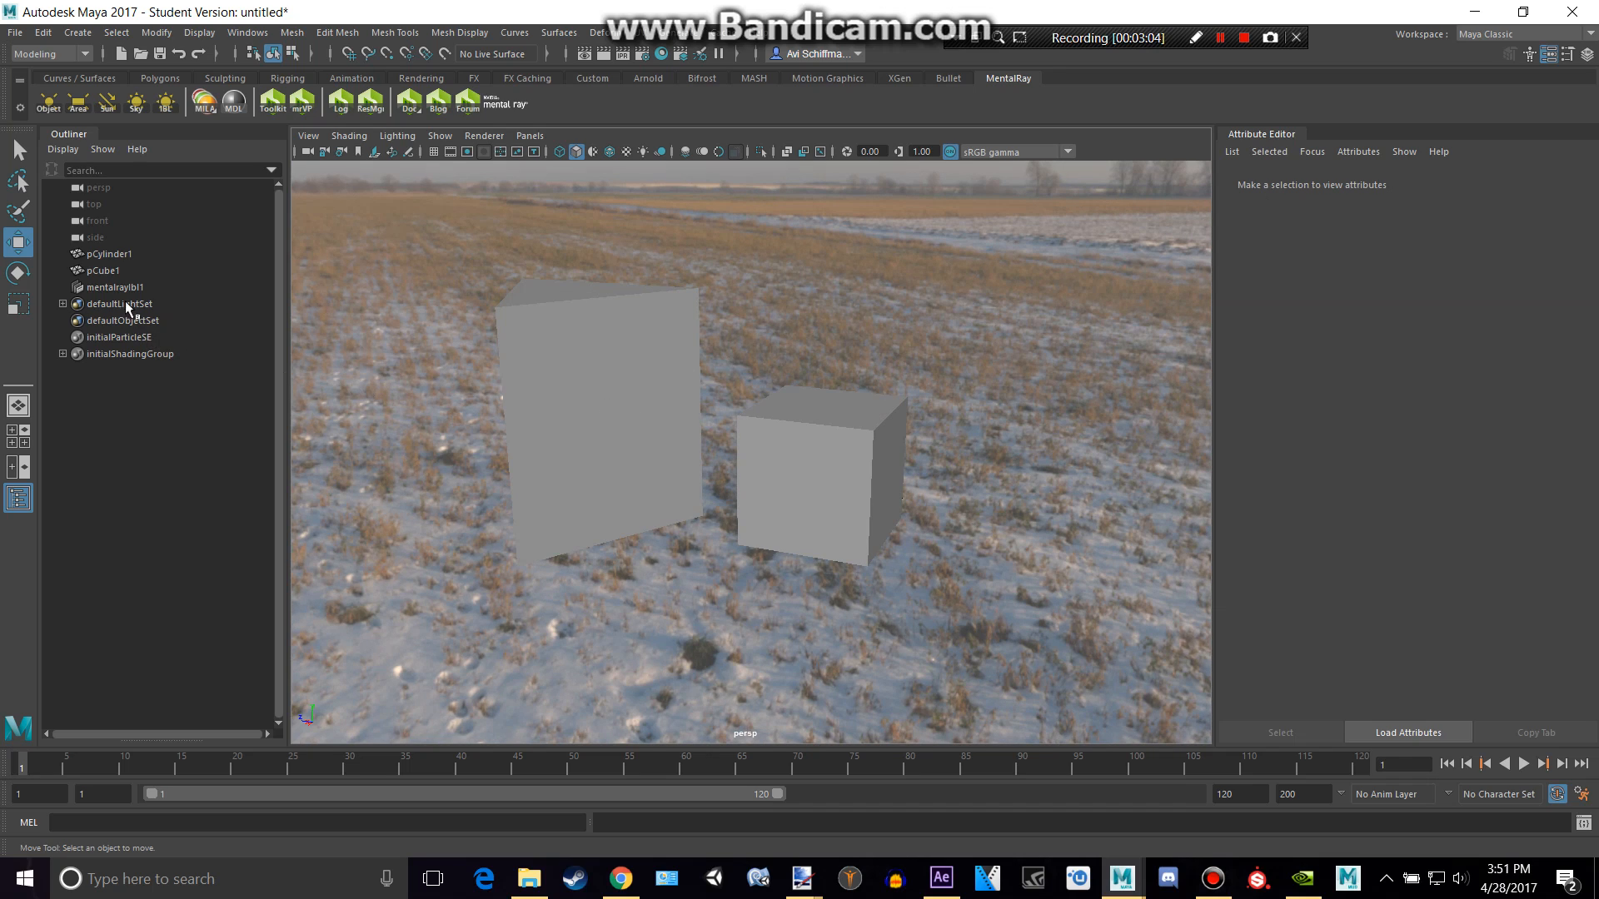
- Select mentalrayIbl1 and expand its Advanced settings showing Low resolution, 2 samples
{"action": "left_click", "coordinate": [112, 287]}
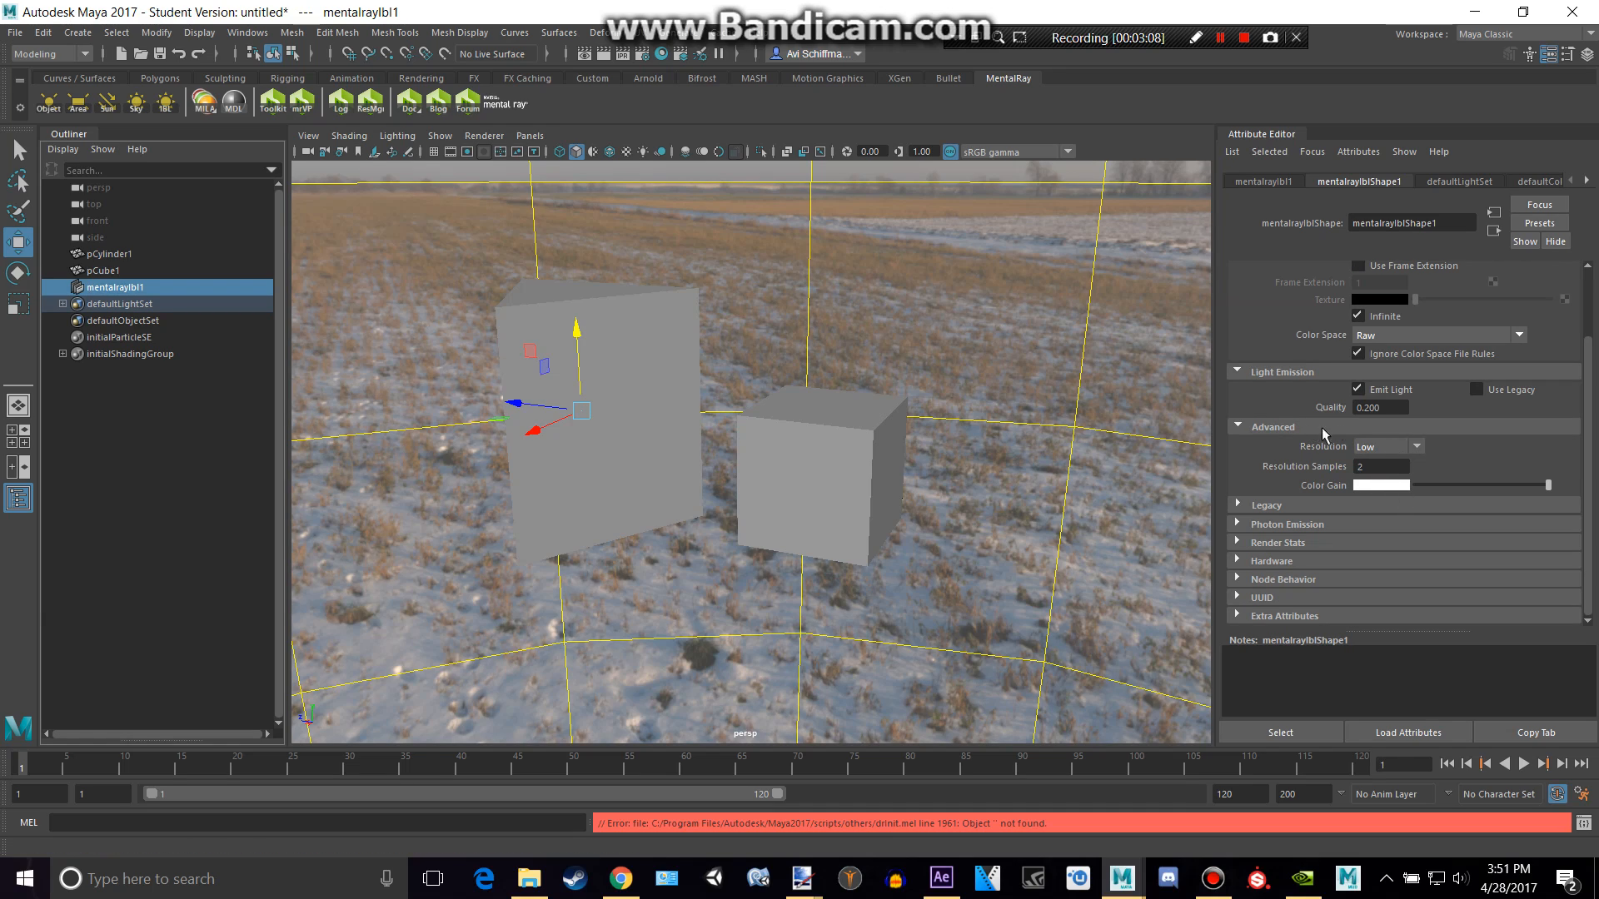
{"action": "left_click", "coordinate": [1379, 447]}
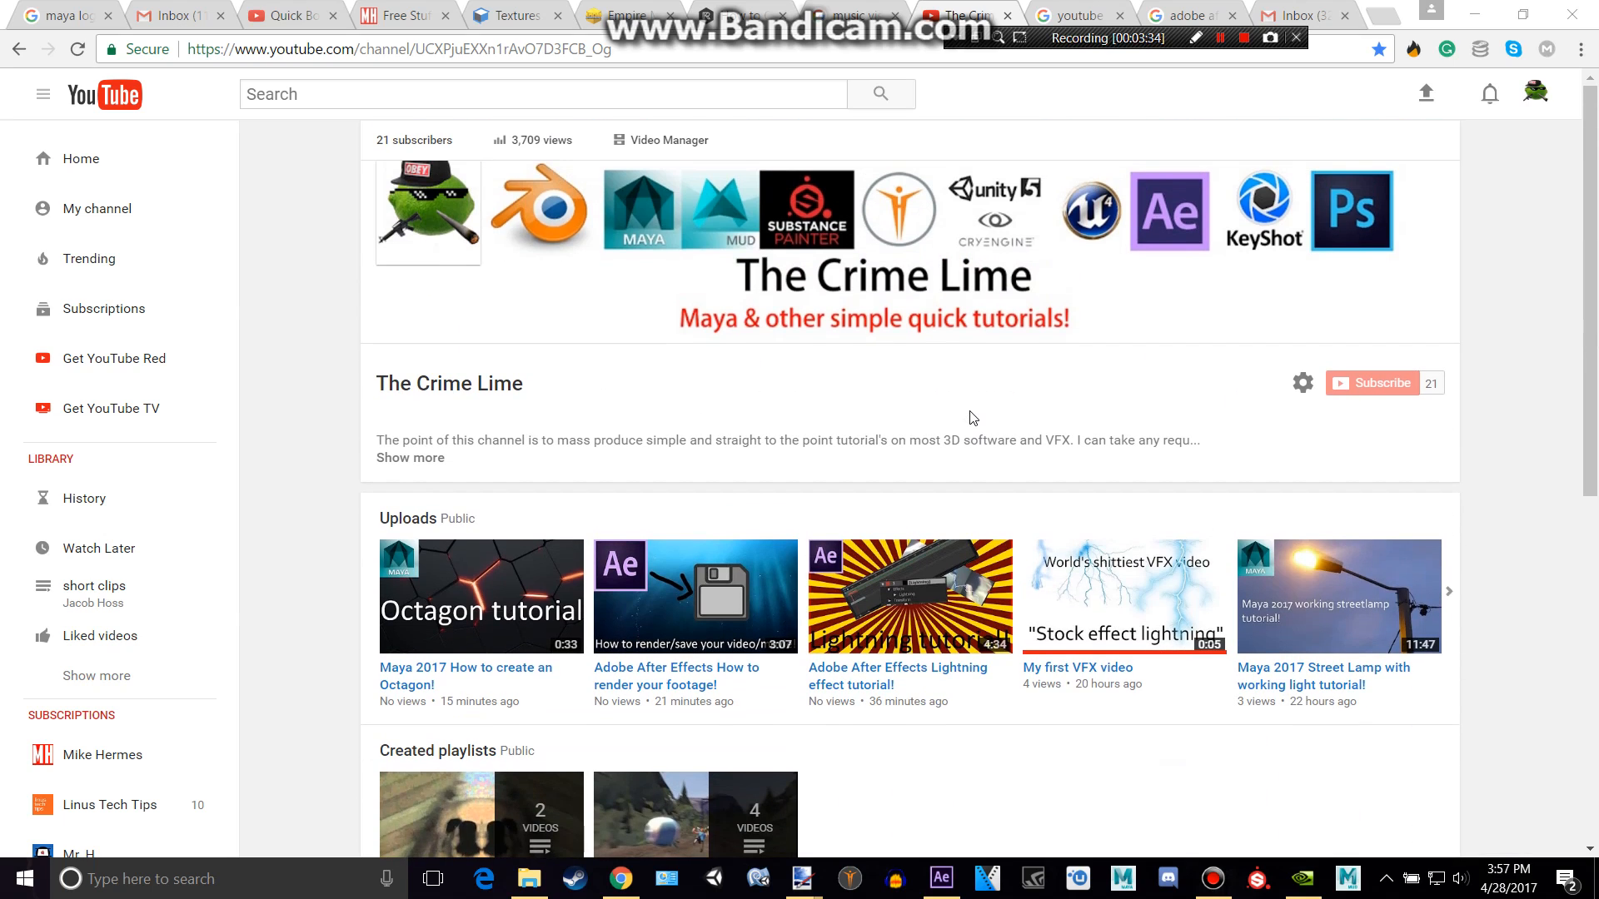
{"action": "mouse_move", "coordinate": [1403, 404]}
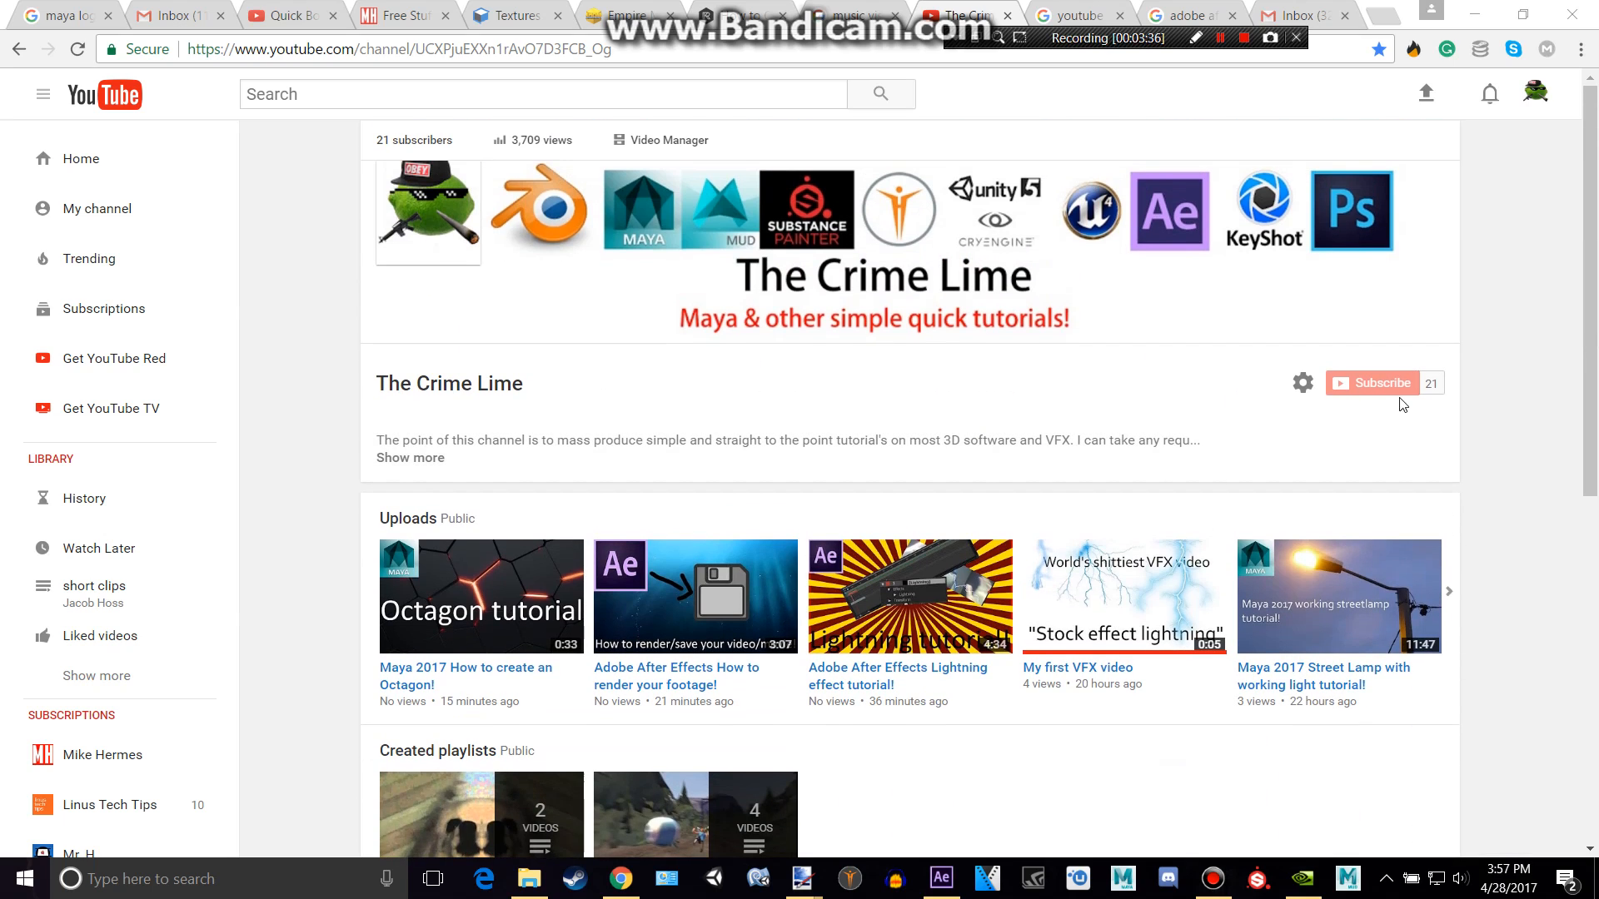
{"action": "mouse_move", "coordinate": [1197, 421]}
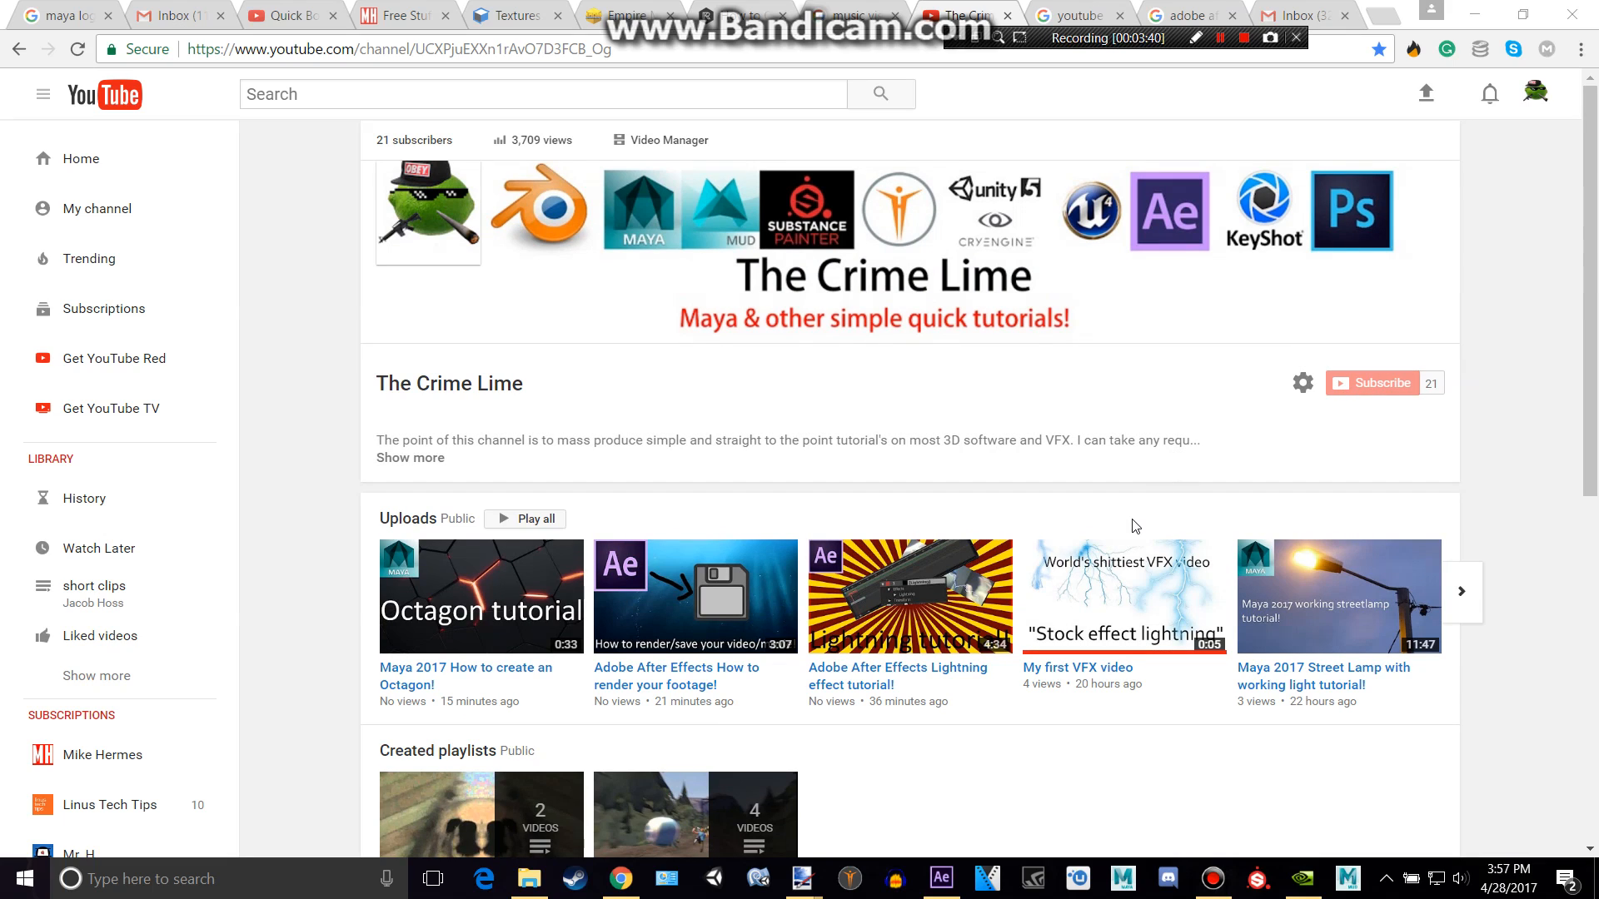
{"action": "scroll", "scroll_direction": "down", "scroll_amount": 3}
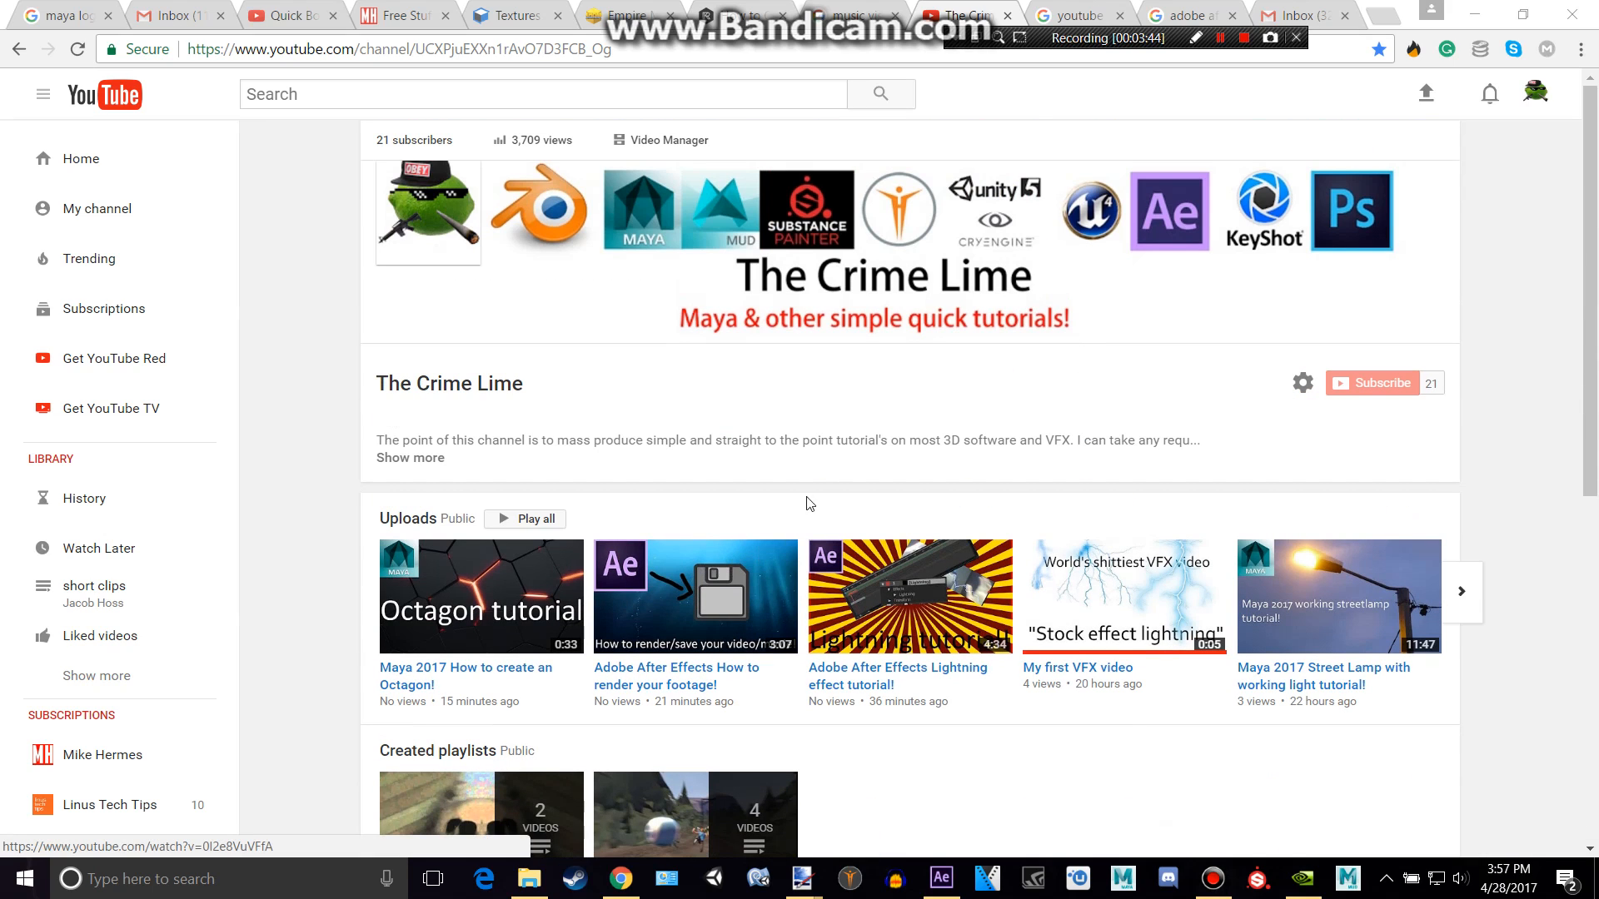
{"action": "mouse_move", "coordinate": [1231, 90]}
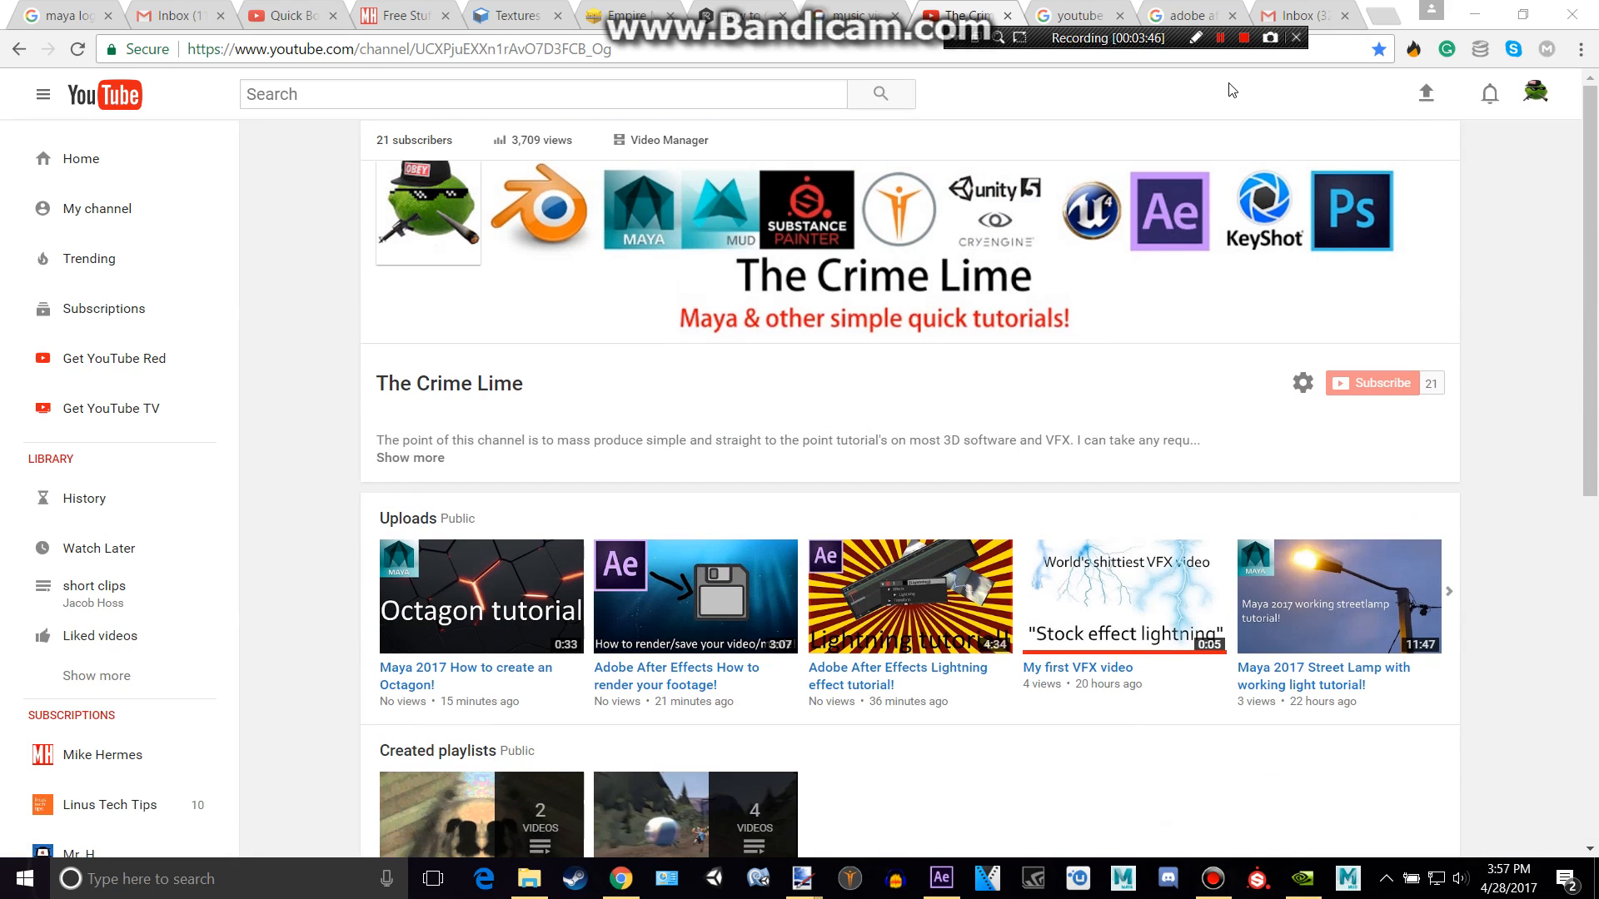